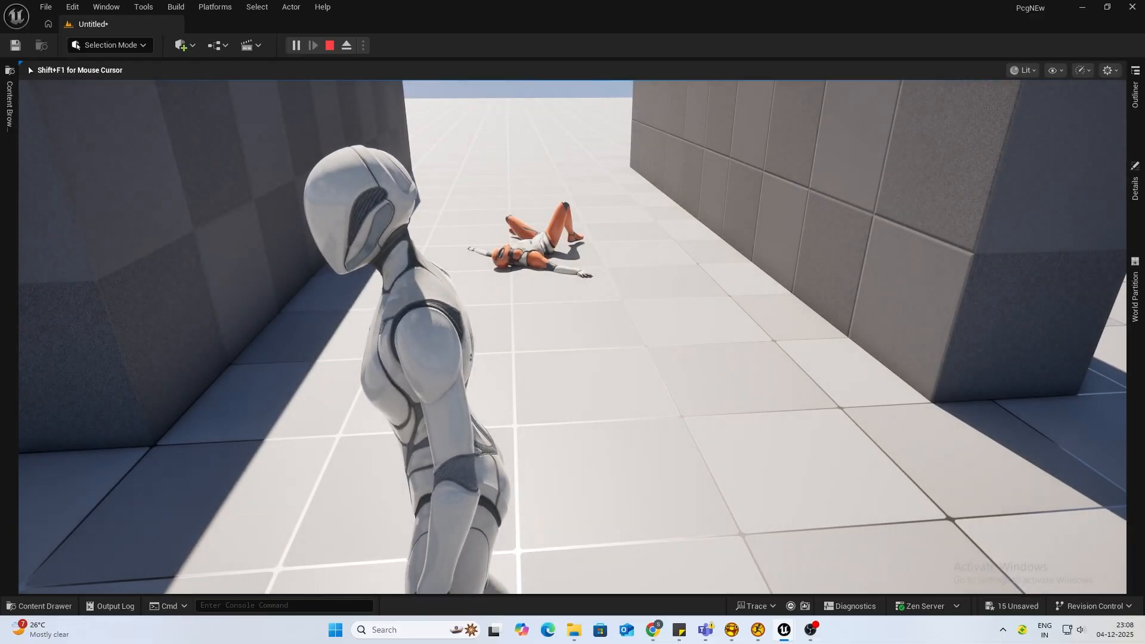
# Stop the play session and return to the level editor viewport.
pyautogui.click(329, 45)
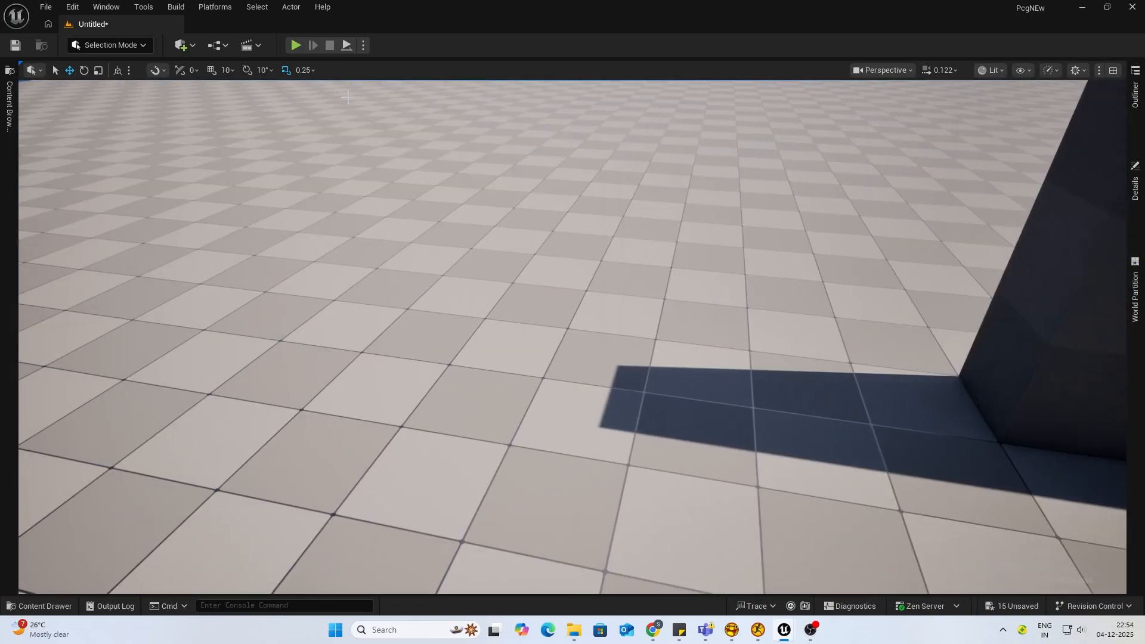
# Reopen the Test level sequence in Sequencer and list level actors to add as tracks.
pyautogui.click(246, 46)
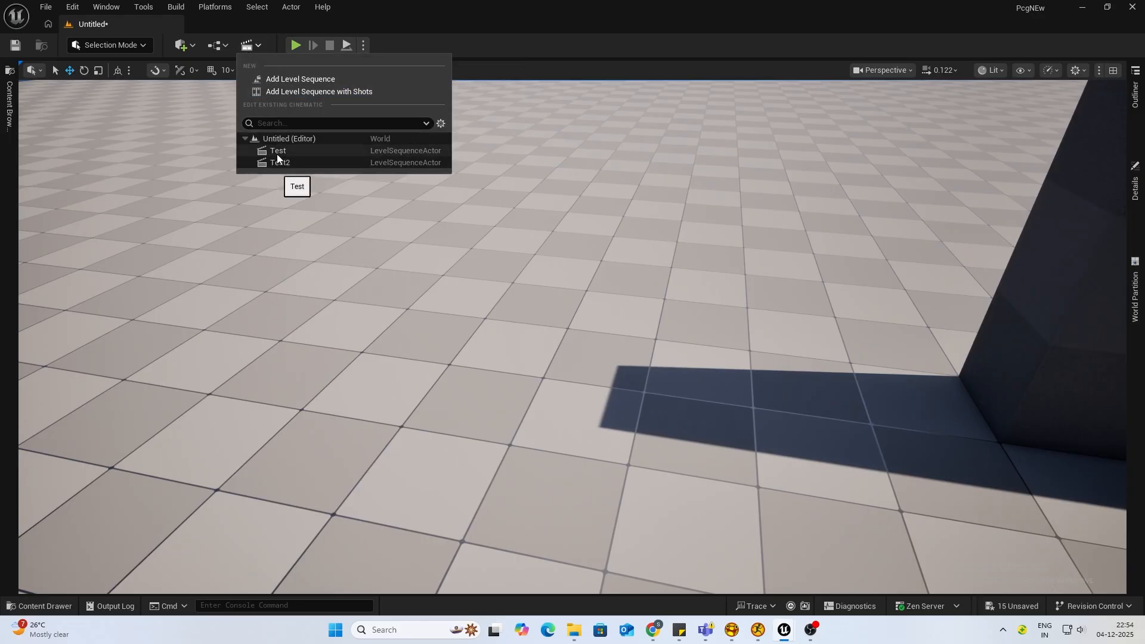
pyautogui.click(278, 150)
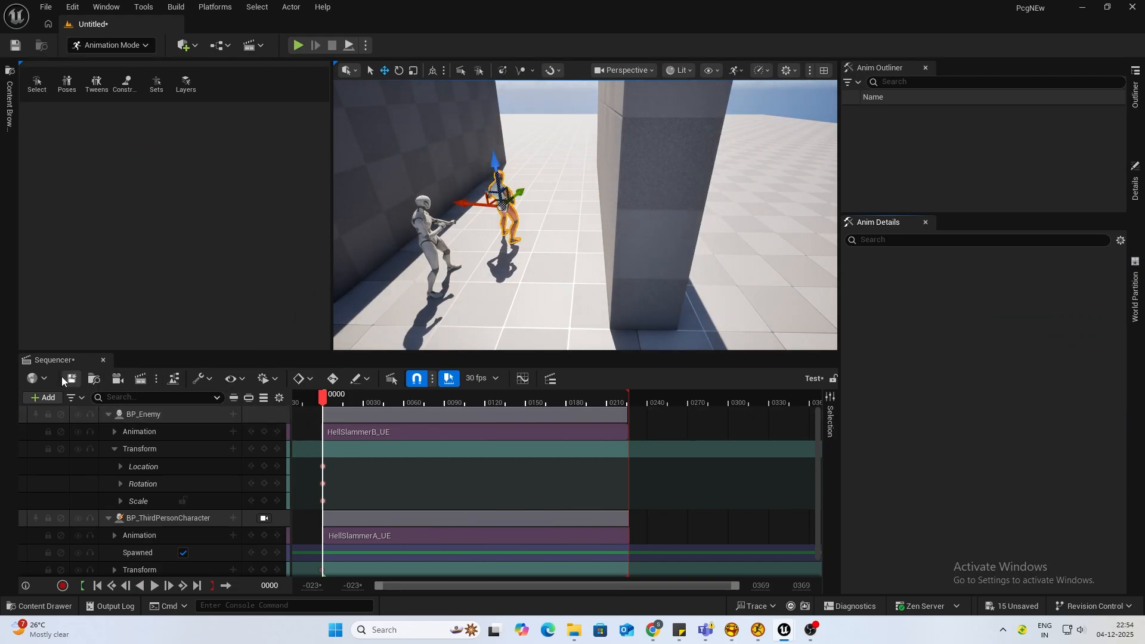
pyautogui.click(70, 378)
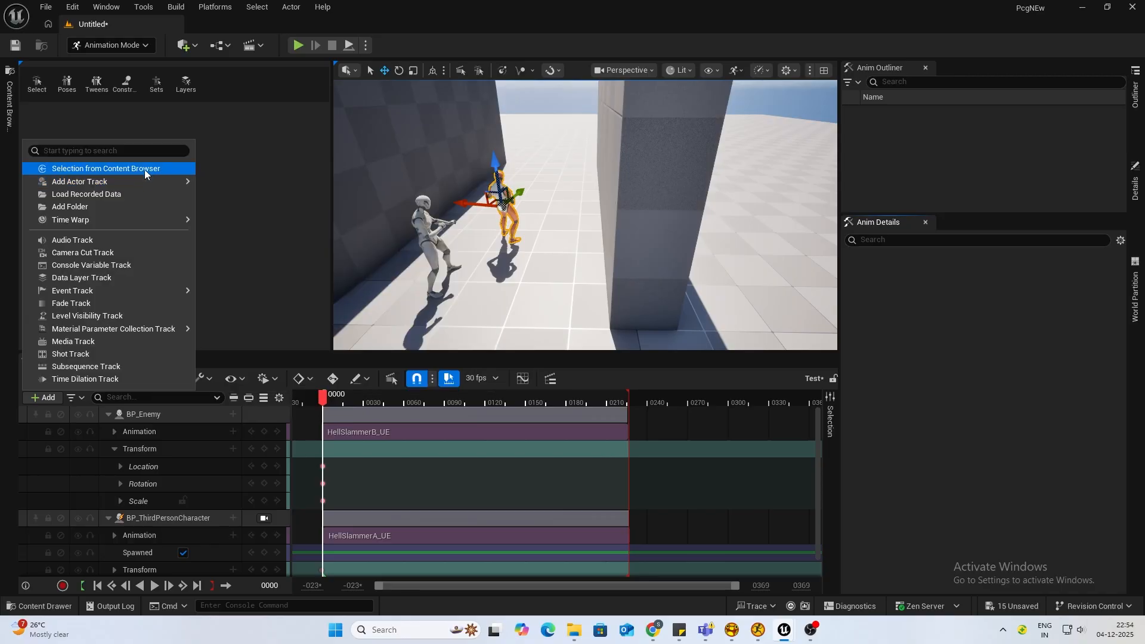
pyautogui.moveTo(132, 206)
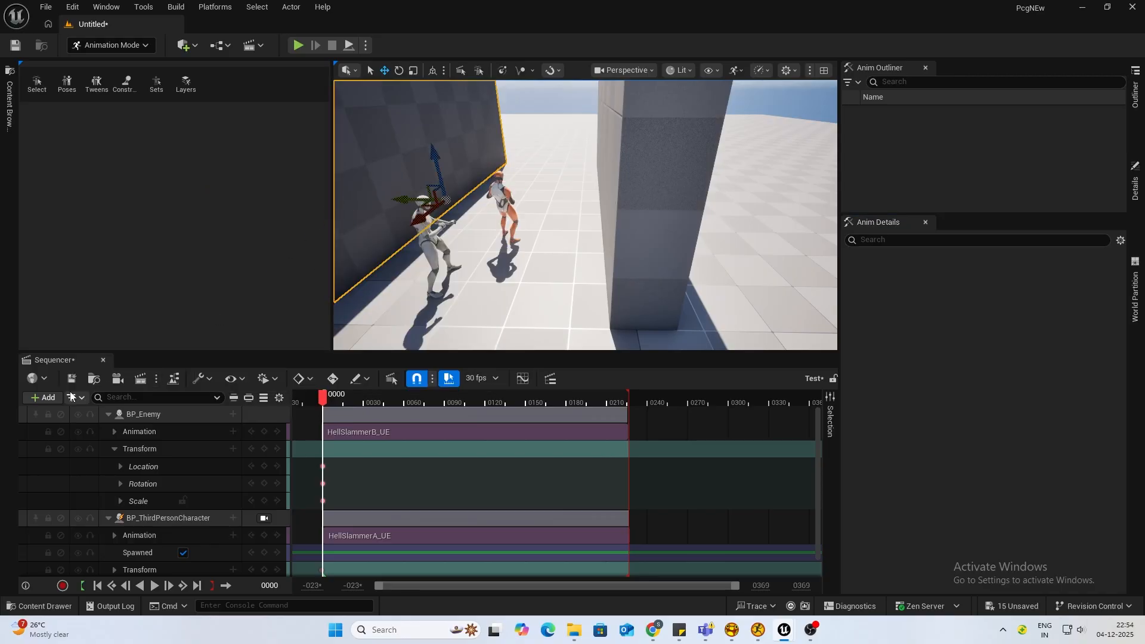
pyautogui.click(43, 397)
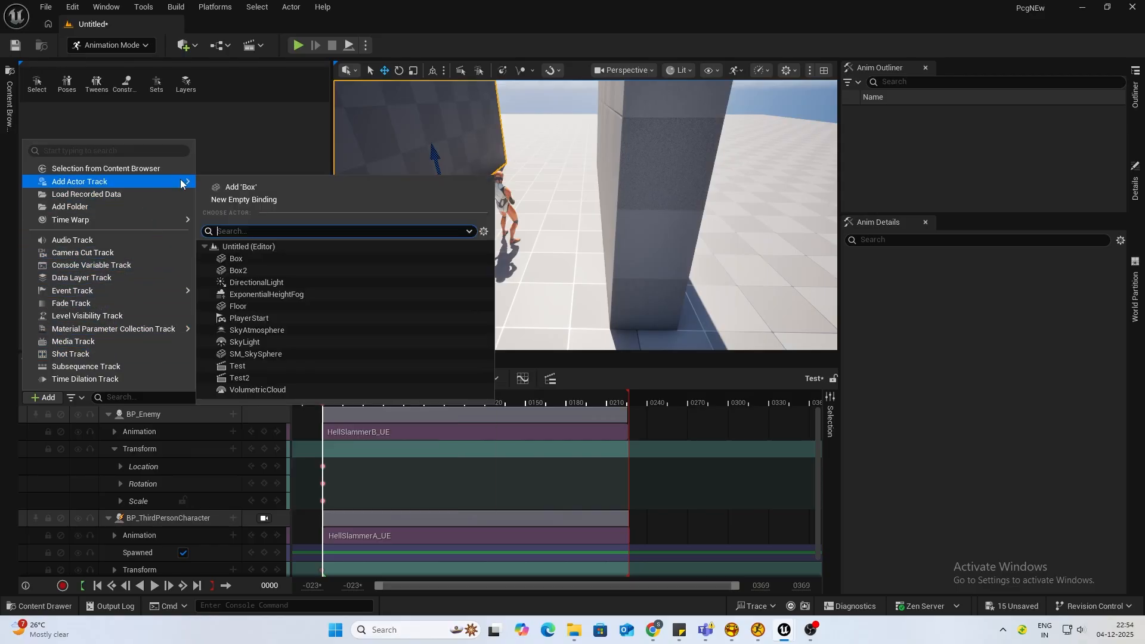
pyautogui.moveTo(241, 187)
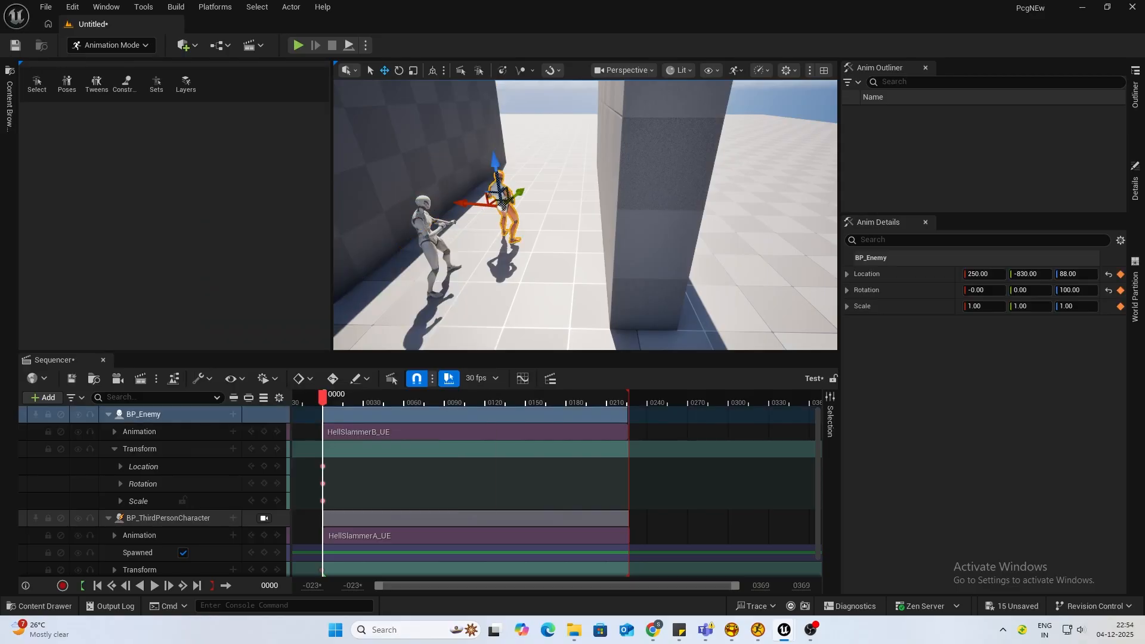
# Add BP_ThirdPersonCharacter as a spawnable binding alongside BP_Enemy and scrub the timeline.
pyautogui.click(167, 518)
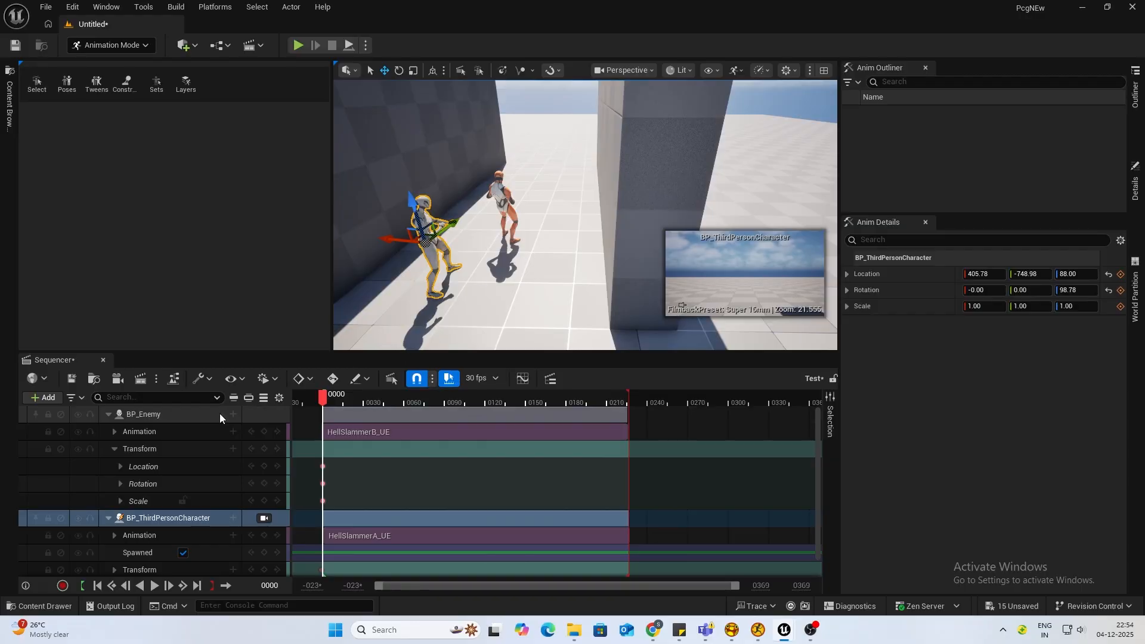
pyautogui.click(40, 606)
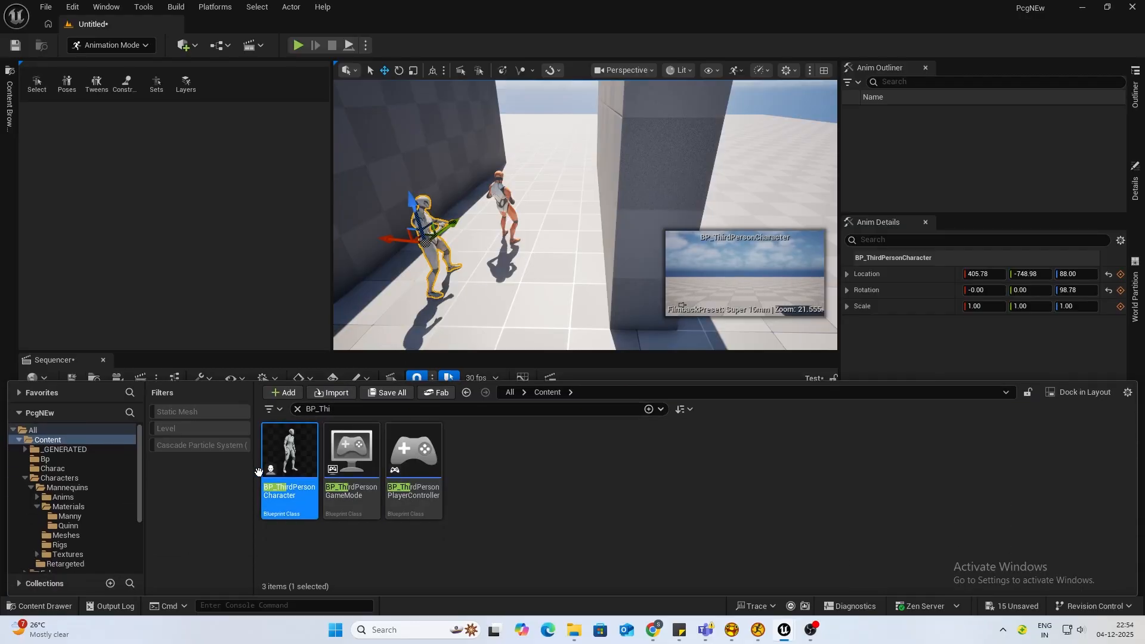
pyautogui.click(51, 359)
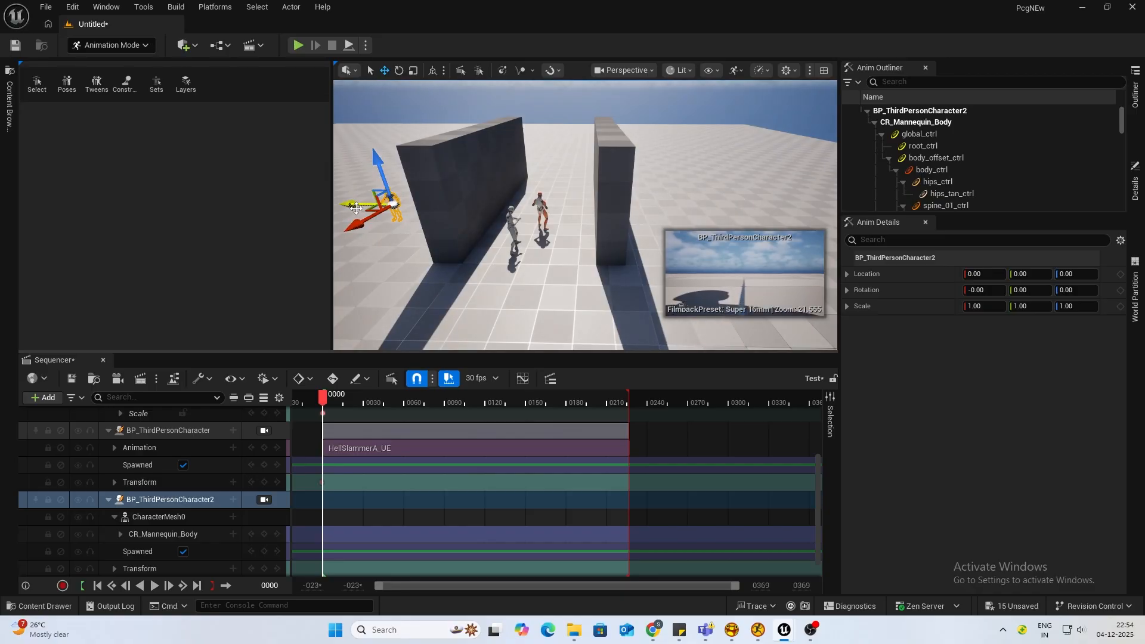
pyautogui.moveTo(354, 204); pyautogui.dragTo(482, 196)
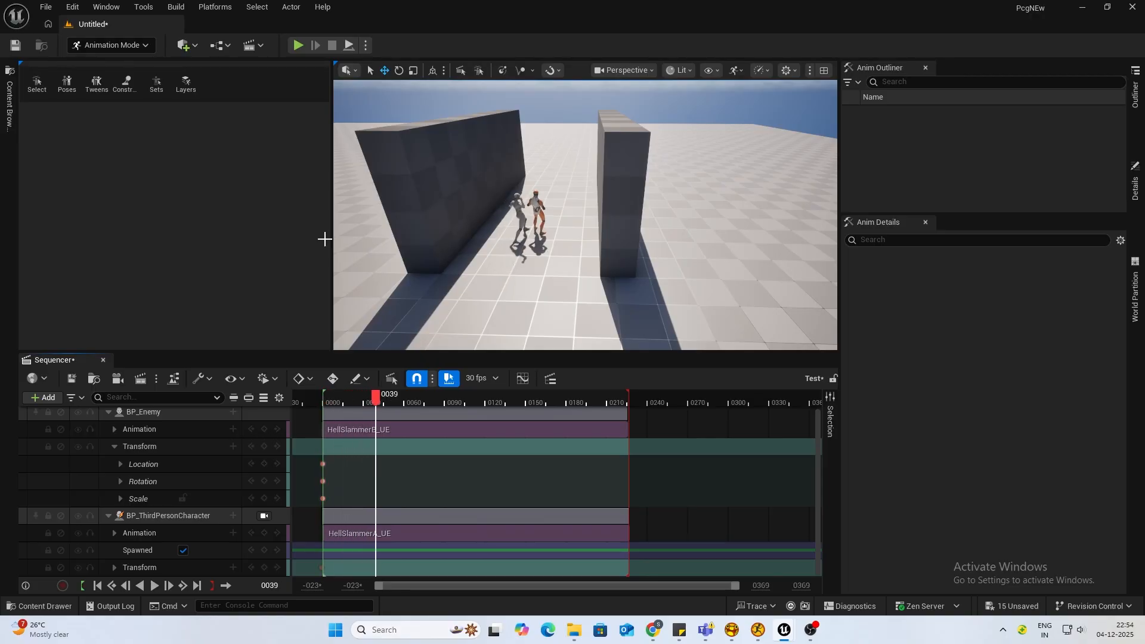
pyautogui.moveTo(256, 79)
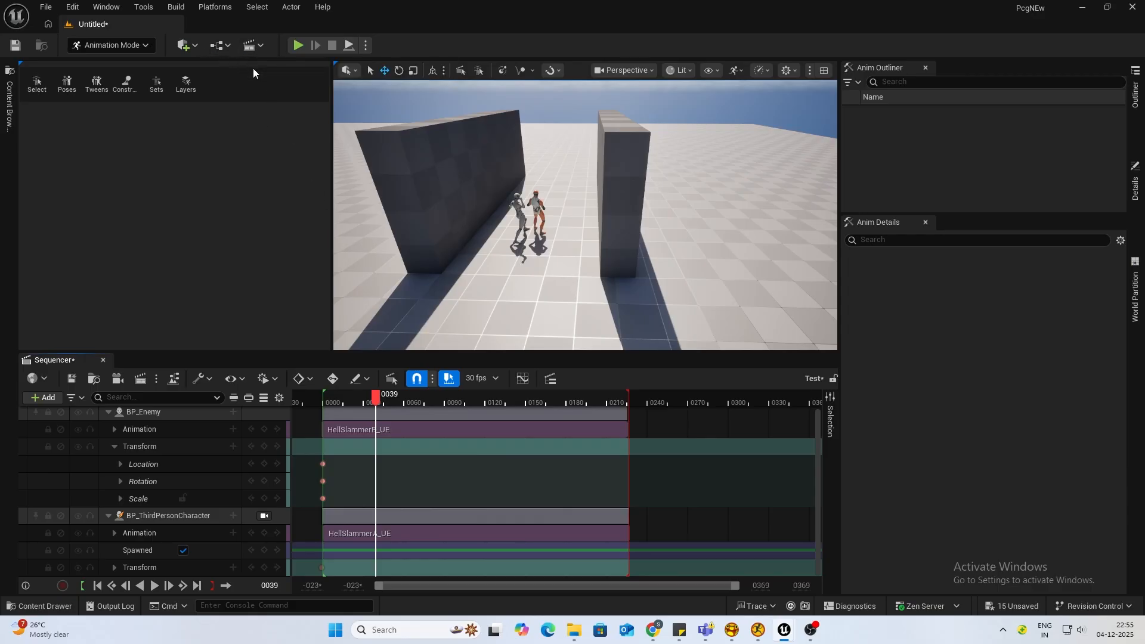
pyautogui.moveTo(265, 58)
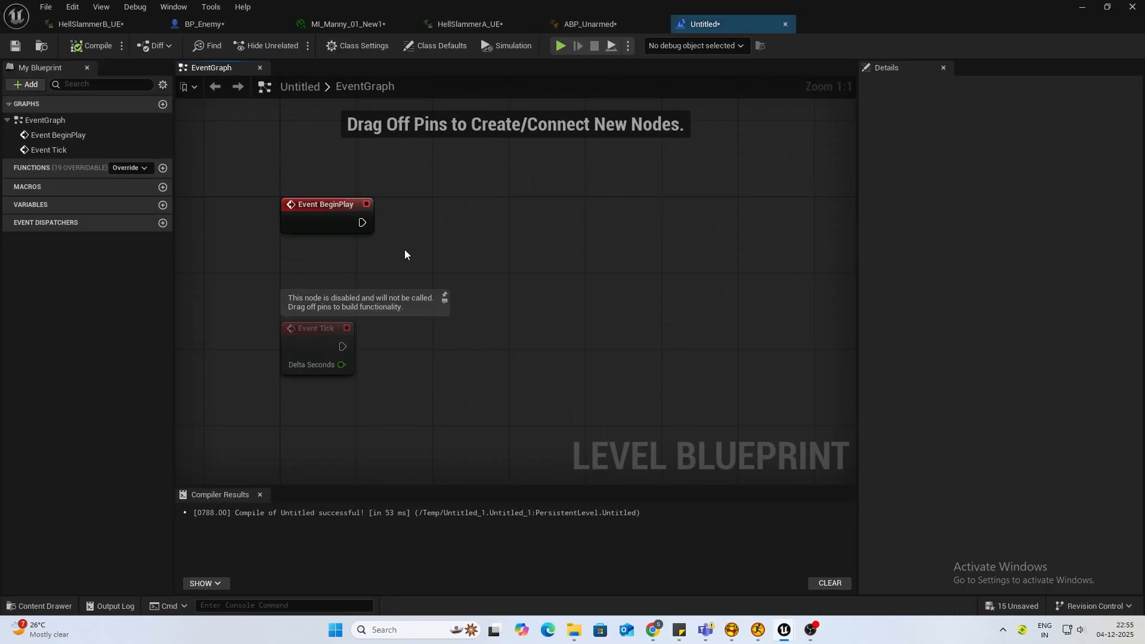
# Wire Event BeginPlay to Play on the Test sequence player, compile, close and play-test.
pyautogui.rightClick(405, 254)
pyautogui.write('play')
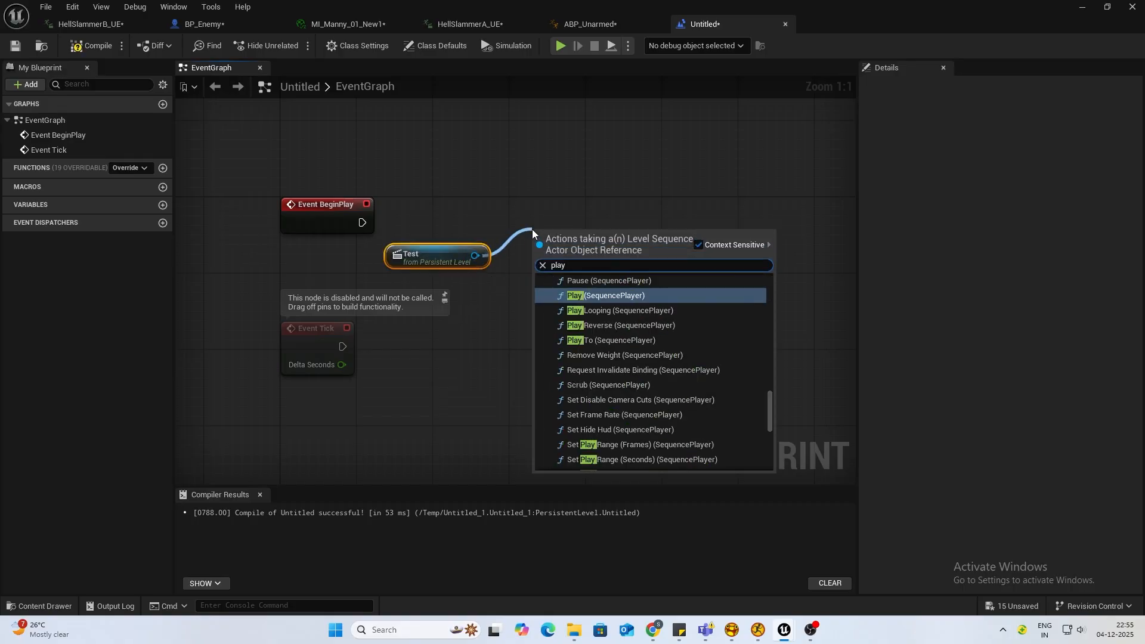
pyautogui.click(606, 295)
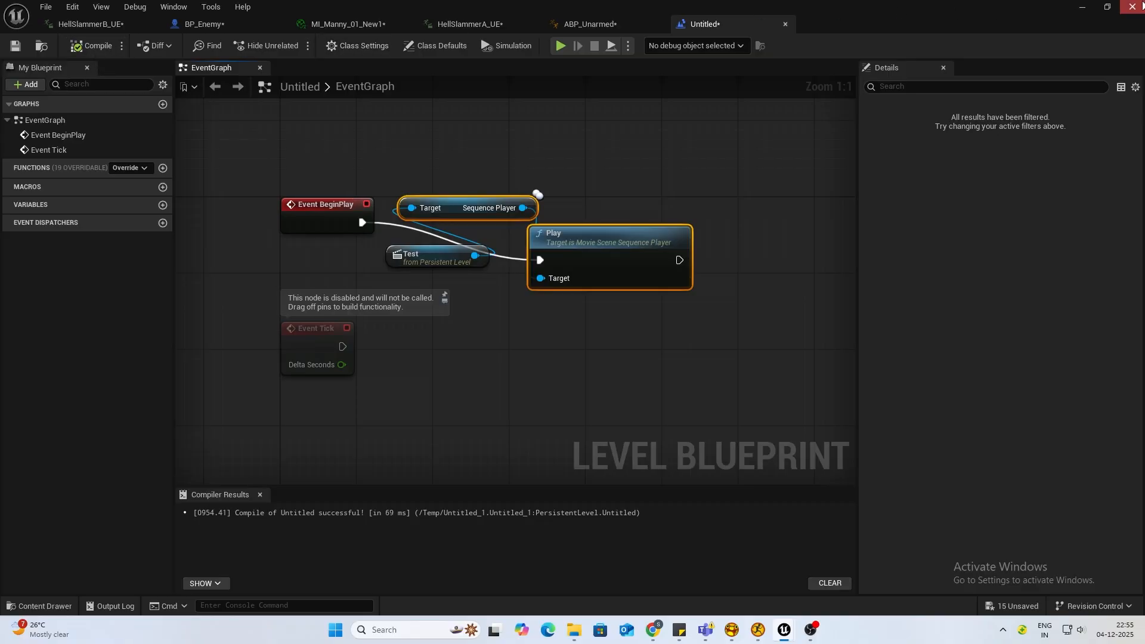
pyautogui.click(560, 46)
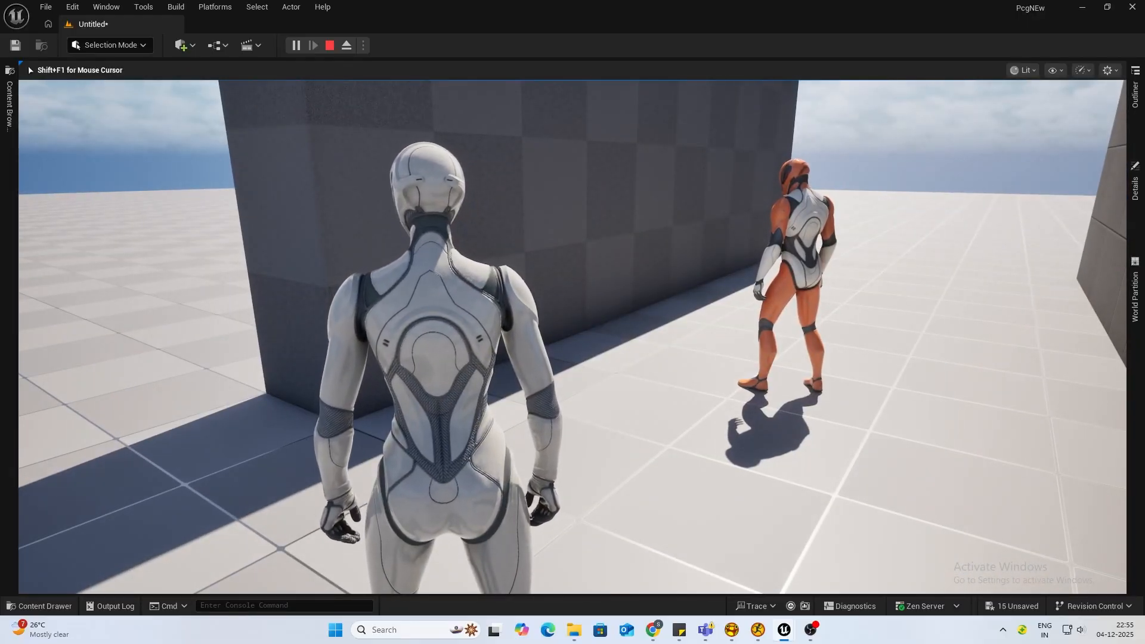
pyautogui.click(255, 46)
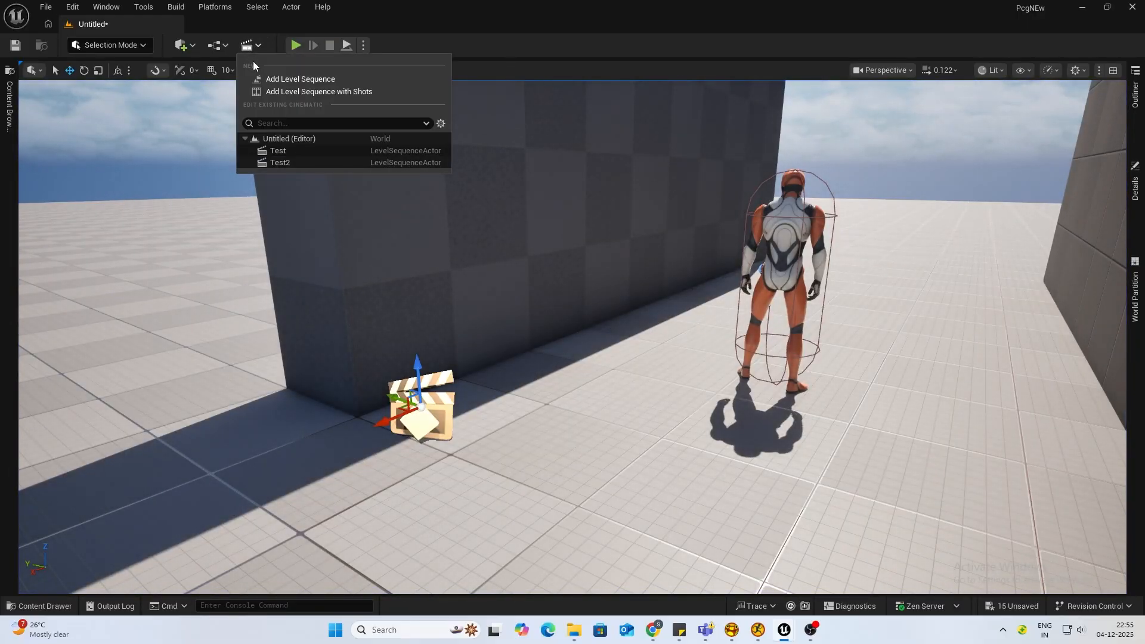
# Reopen the Test sequence and search the Quick Add menu for 'cine'.
pyautogui.click(277, 150)
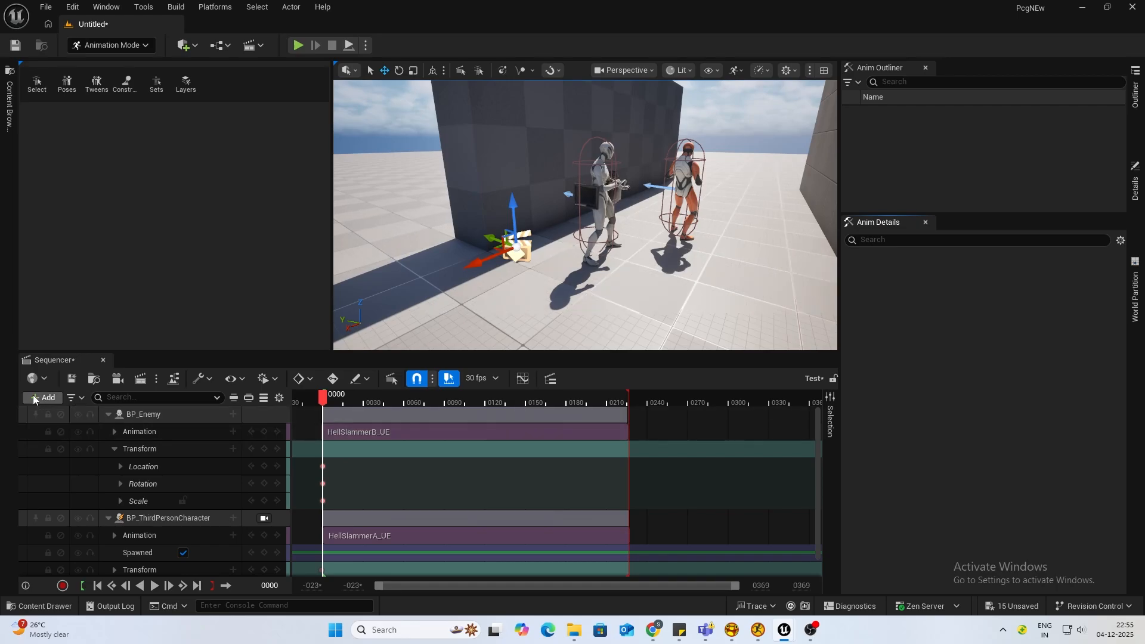
pyautogui.click(44, 396)
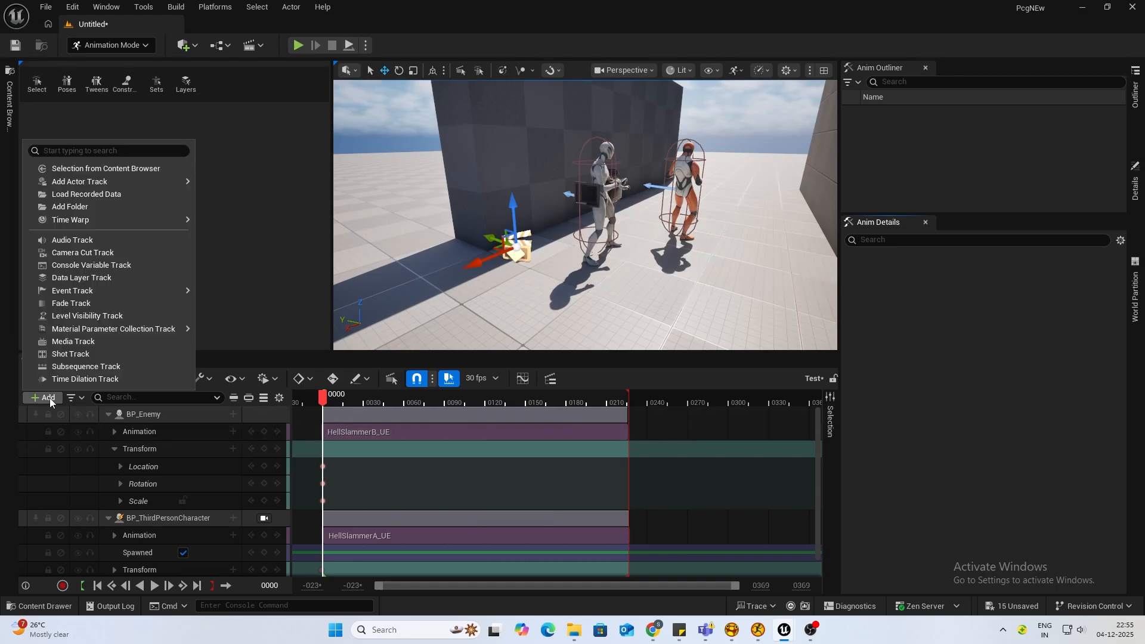
pyautogui.moveTo(201, 46)
pyautogui.write('c')
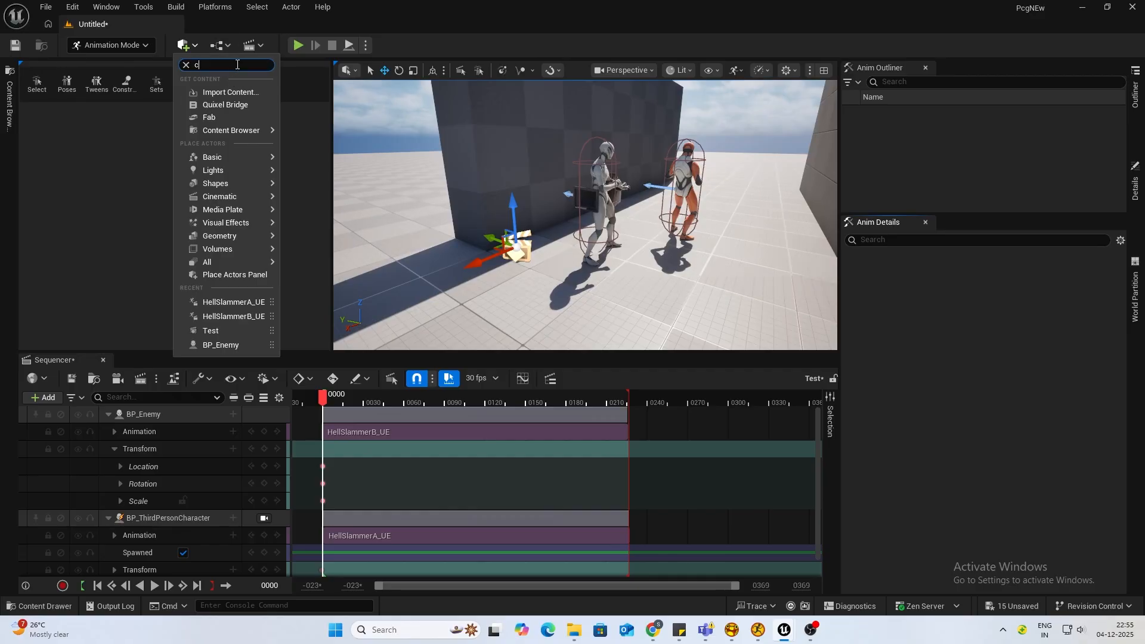
pyautogui.write('ine')
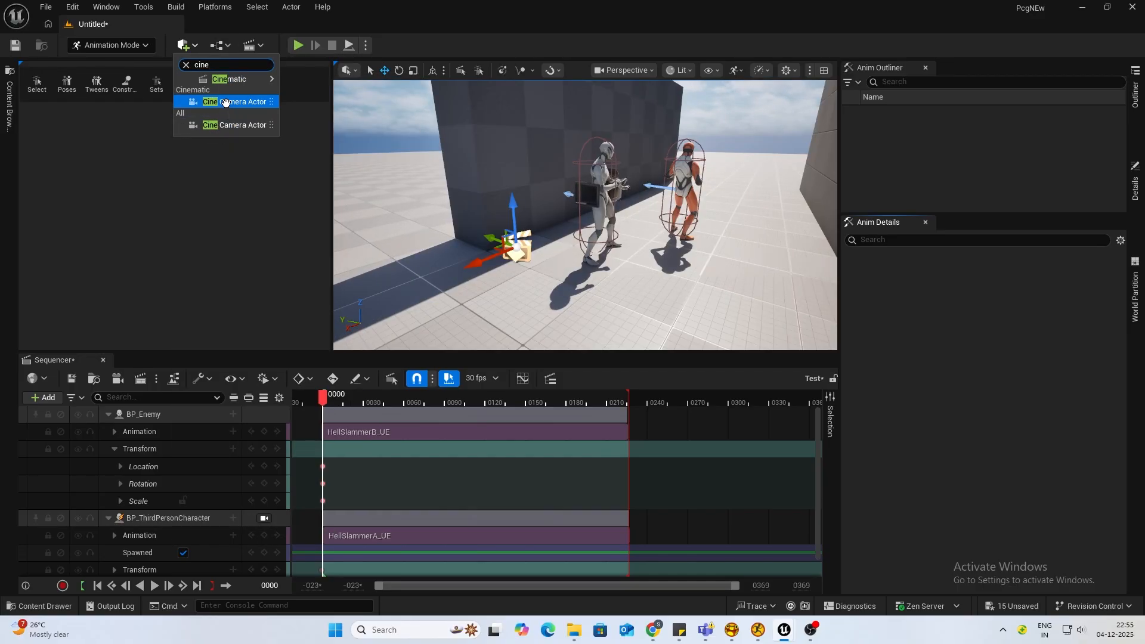
# Place a Cine Camera Actor, bind it and key its Transform framing both fighters.
pyautogui.click(236, 101)
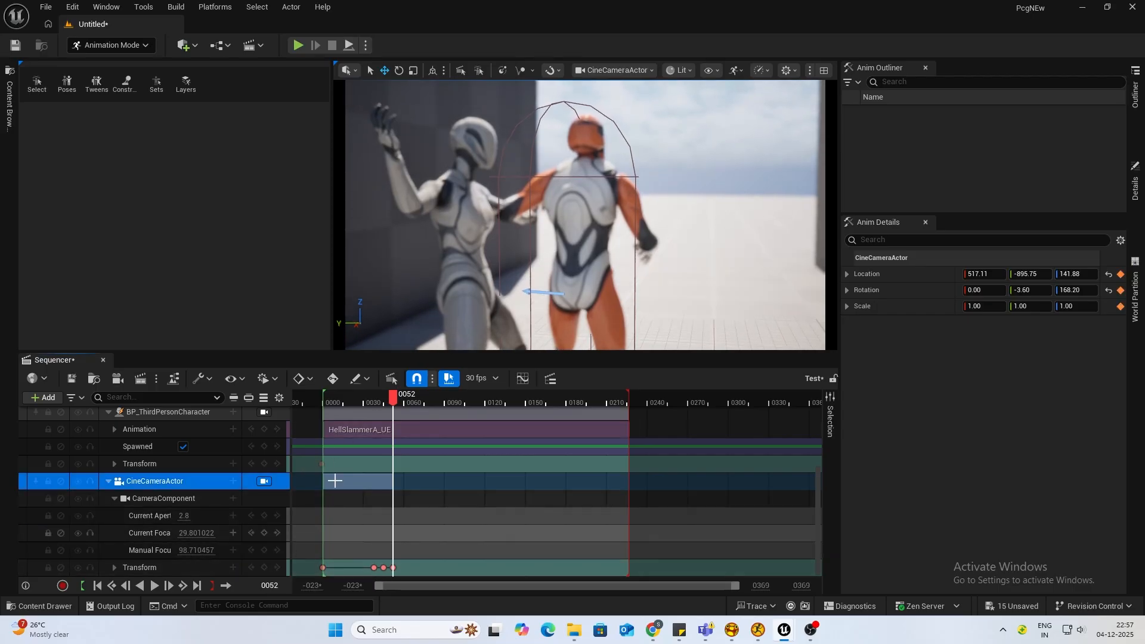
# Place and bind a second CineCameraActor2 to the sequence after resetting the playhead.
pyautogui.click(326, 395)
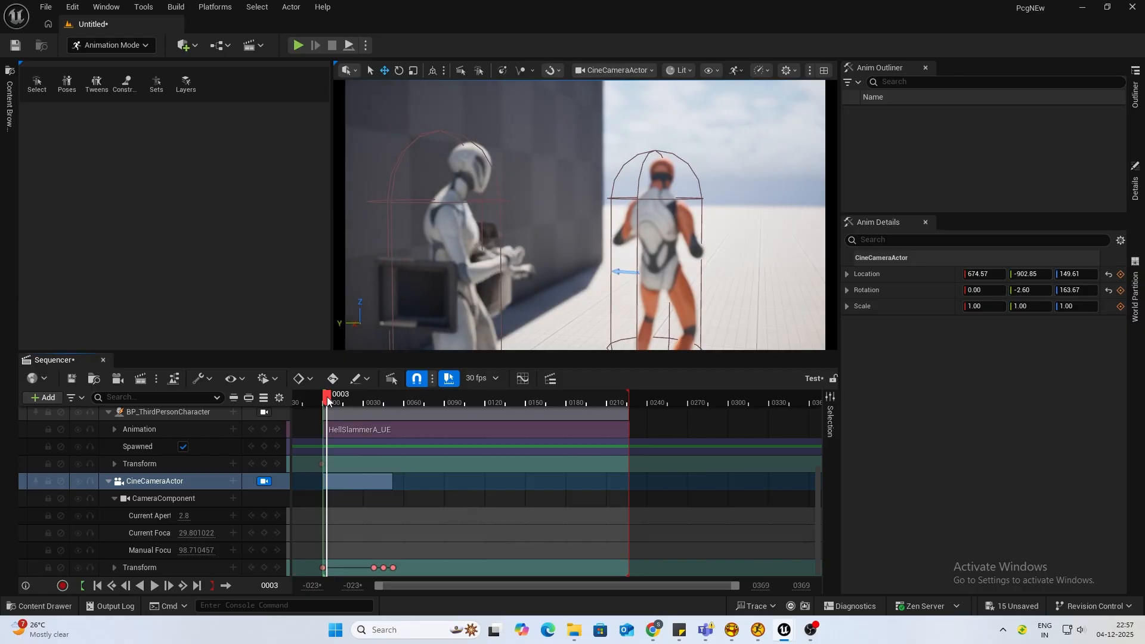
pyautogui.click(298, 44)
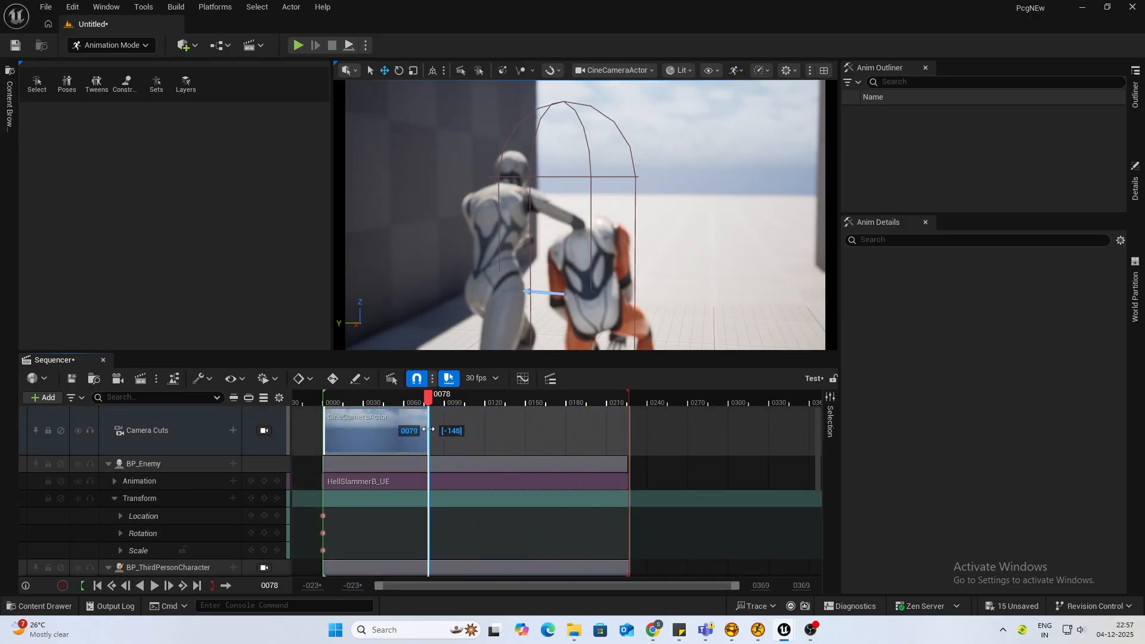
pyautogui.moveTo(183, 46)
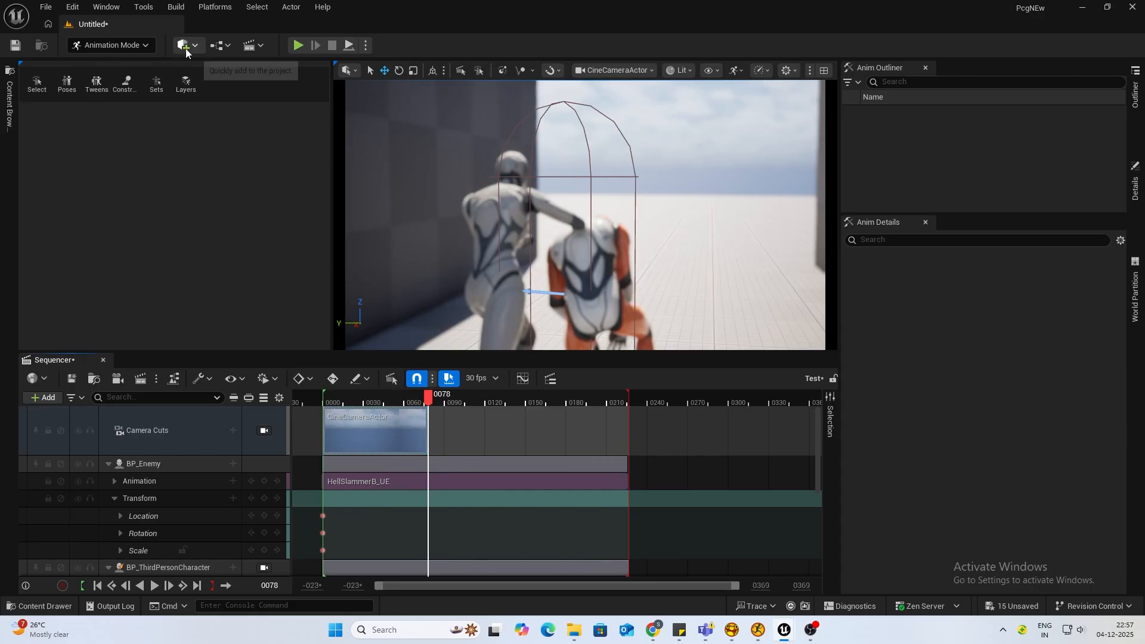
pyautogui.click(183, 45)
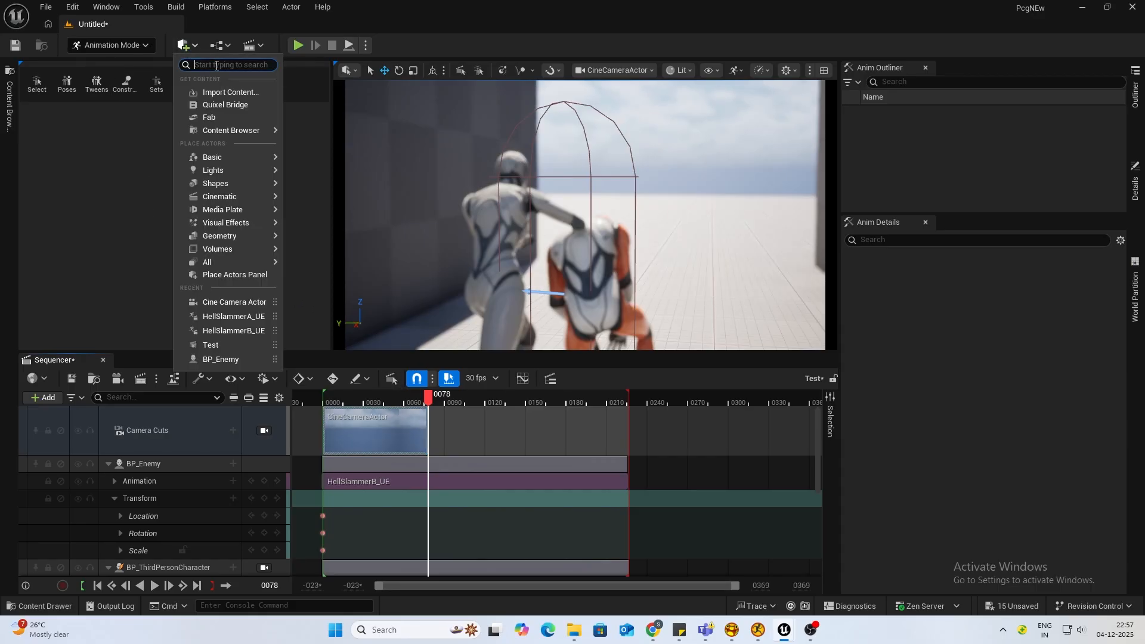
pyautogui.write('cin')
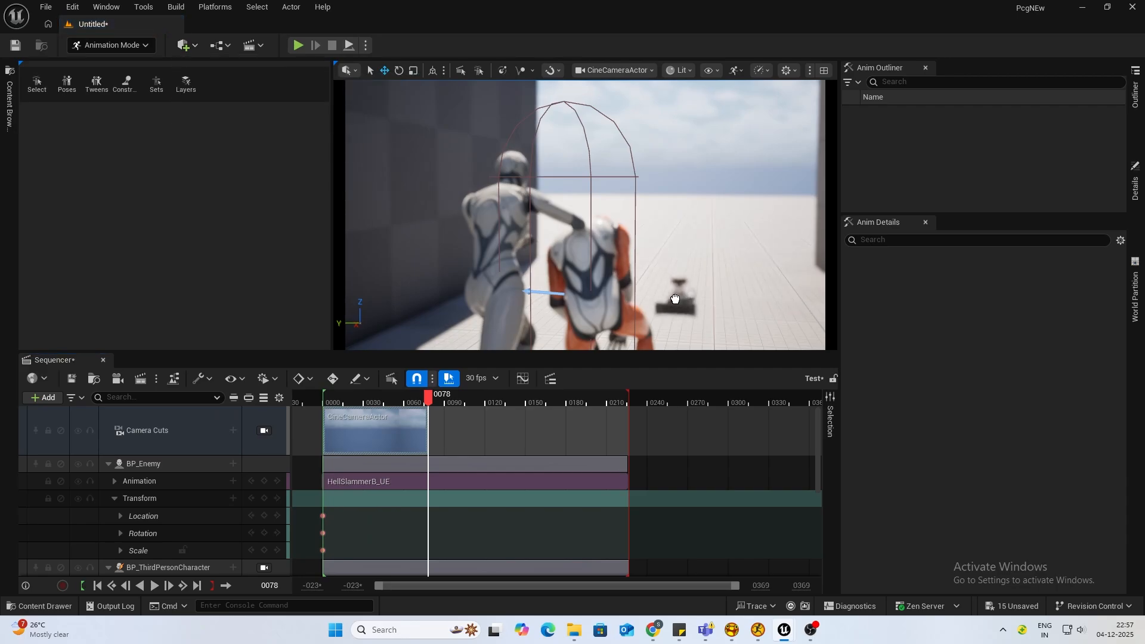
pyautogui.click(43, 396)
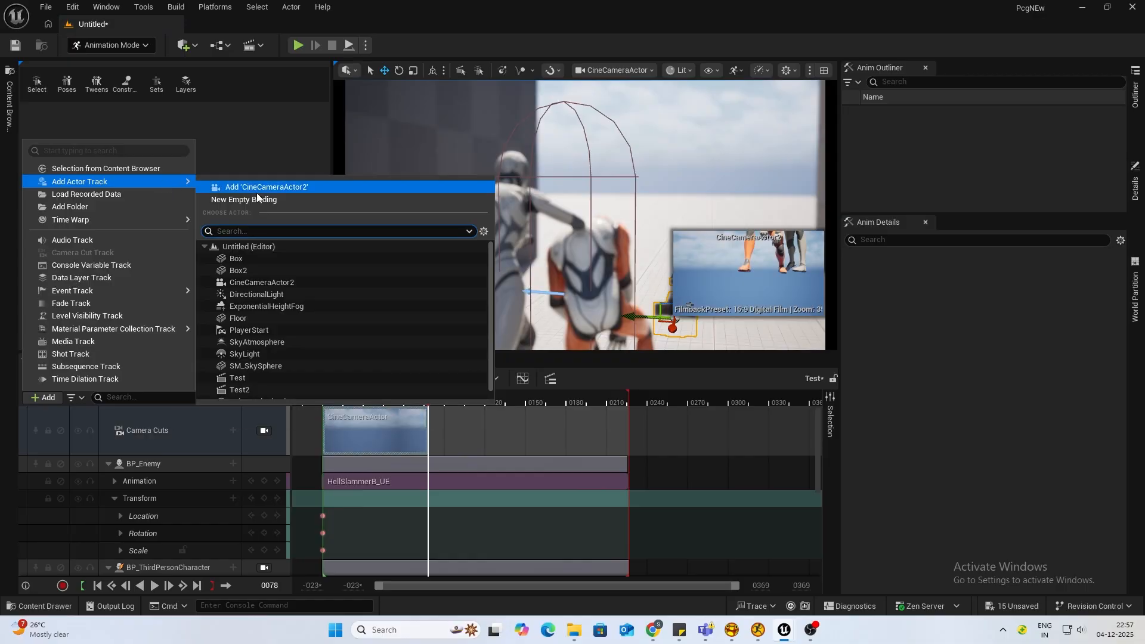
pyautogui.click(265, 186)
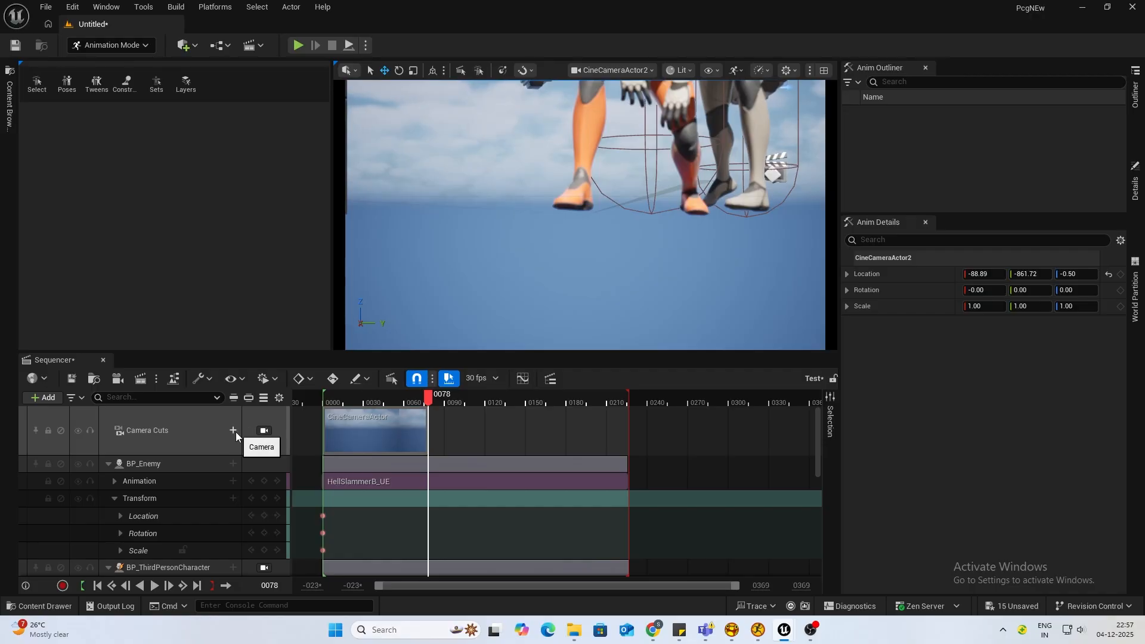
# Add a Camera Cuts cut to CineCameraActor2 and key its Transform at frames 90 and 123 with Manual Focus.
pyautogui.click(232, 431)
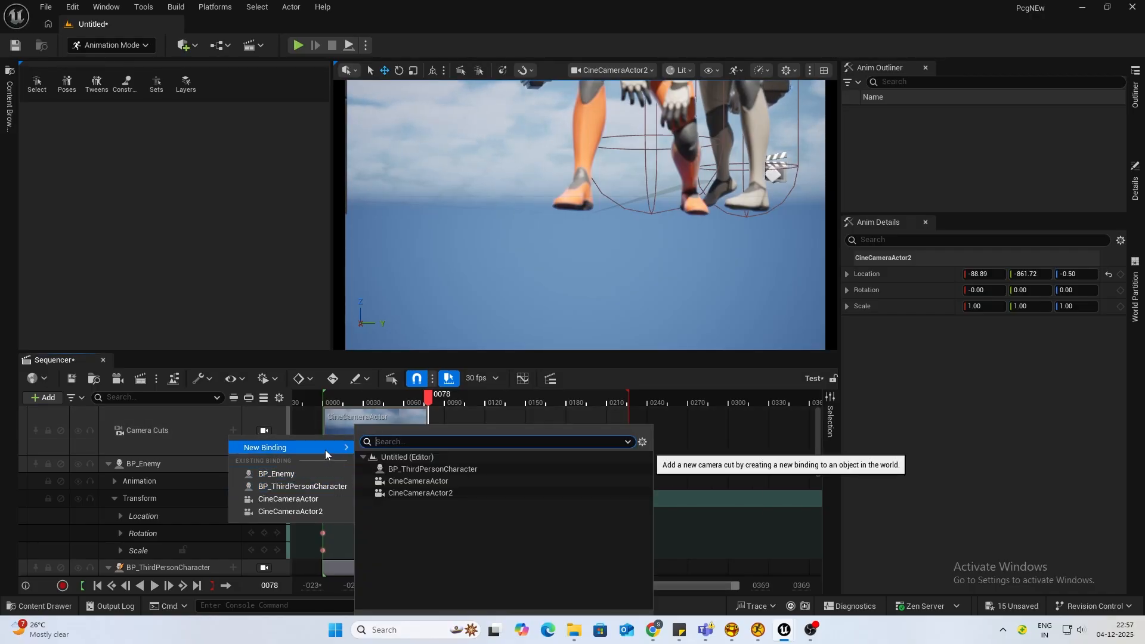
pyautogui.click(420, 492)
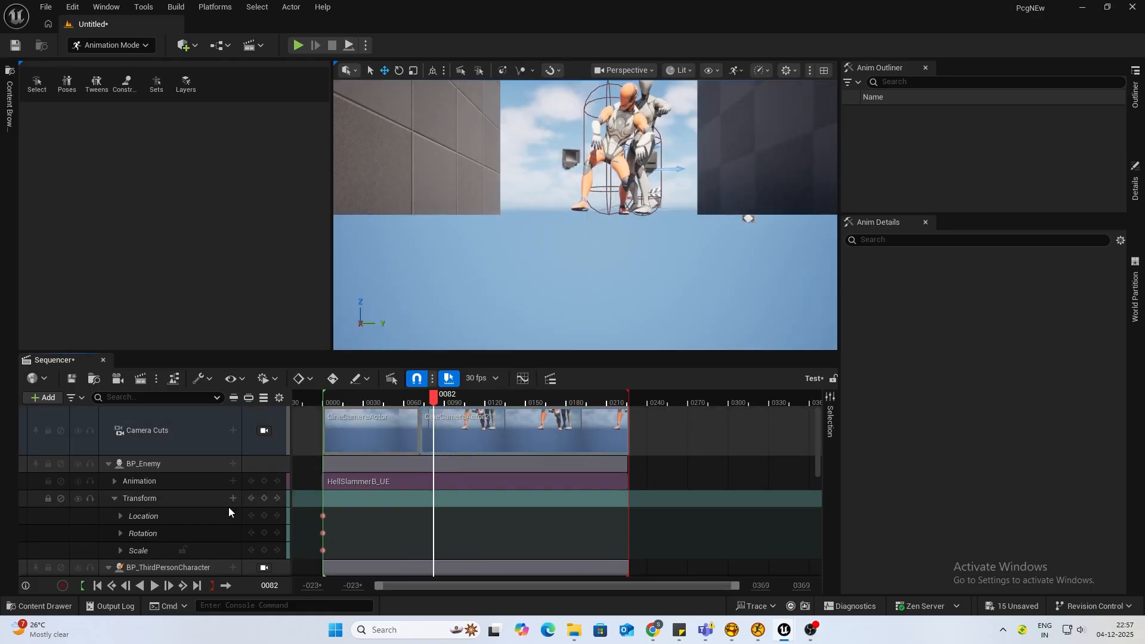
pyautogui.click(265, 481)
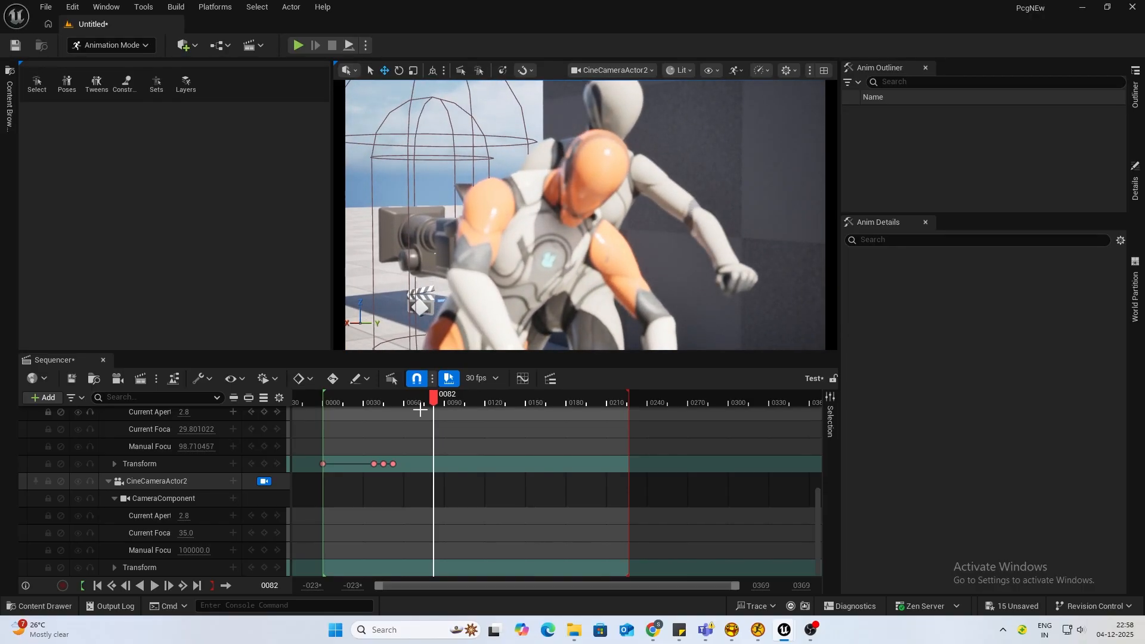
pyautogui.moveTo(264, 570)
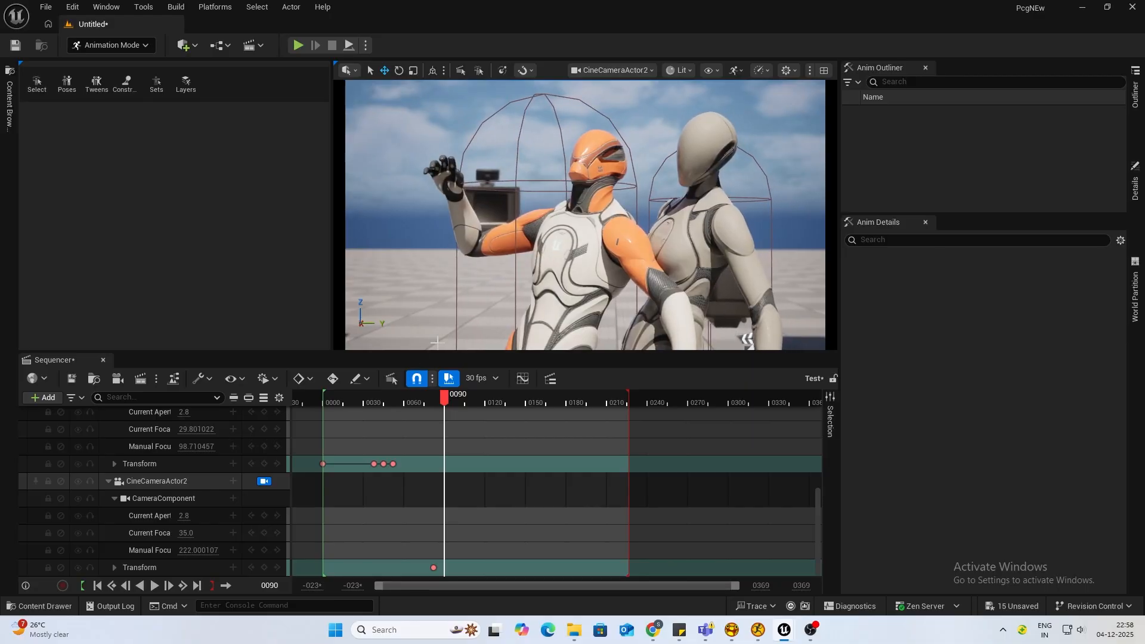
pyautogui.moveTo(266, 568)
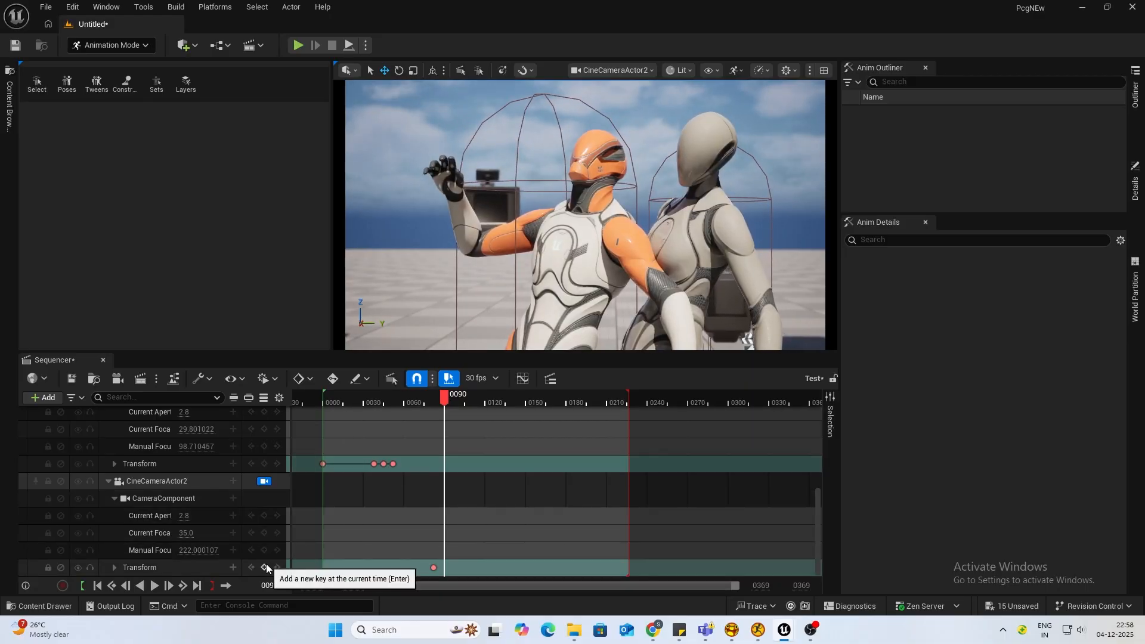
pyautogui.click(265, 567)
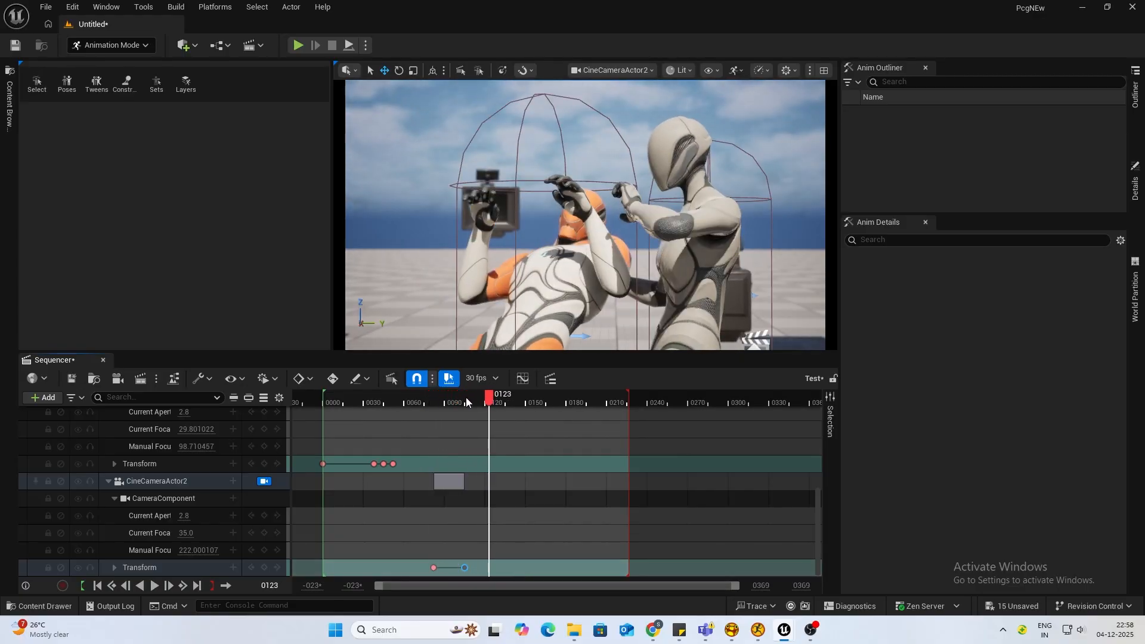
pyautogui.click(470, 401)
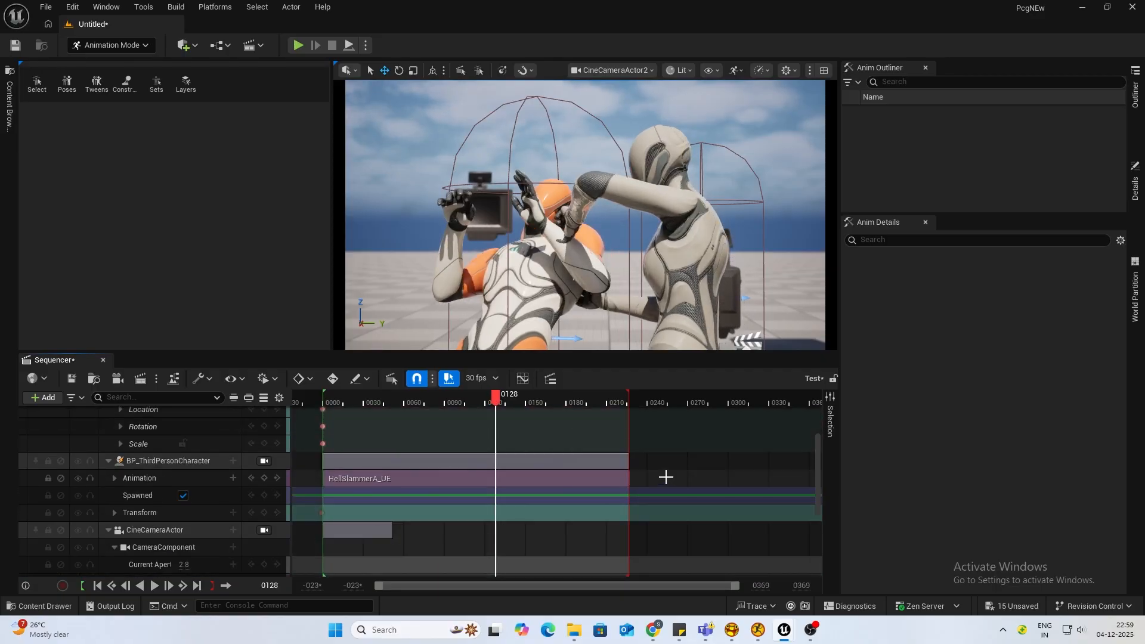
pyautogui.scroll(-3)
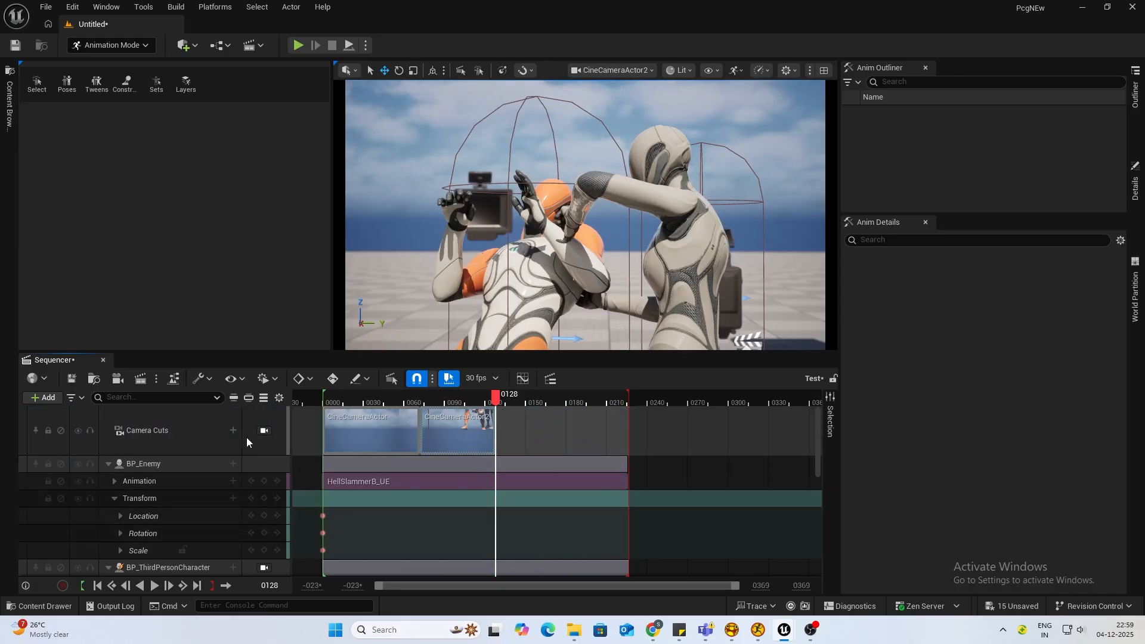
# Cut back to CineCameraActor at frame 128 and key its Transform at frame 171.
pyautogui.click(263, 430)
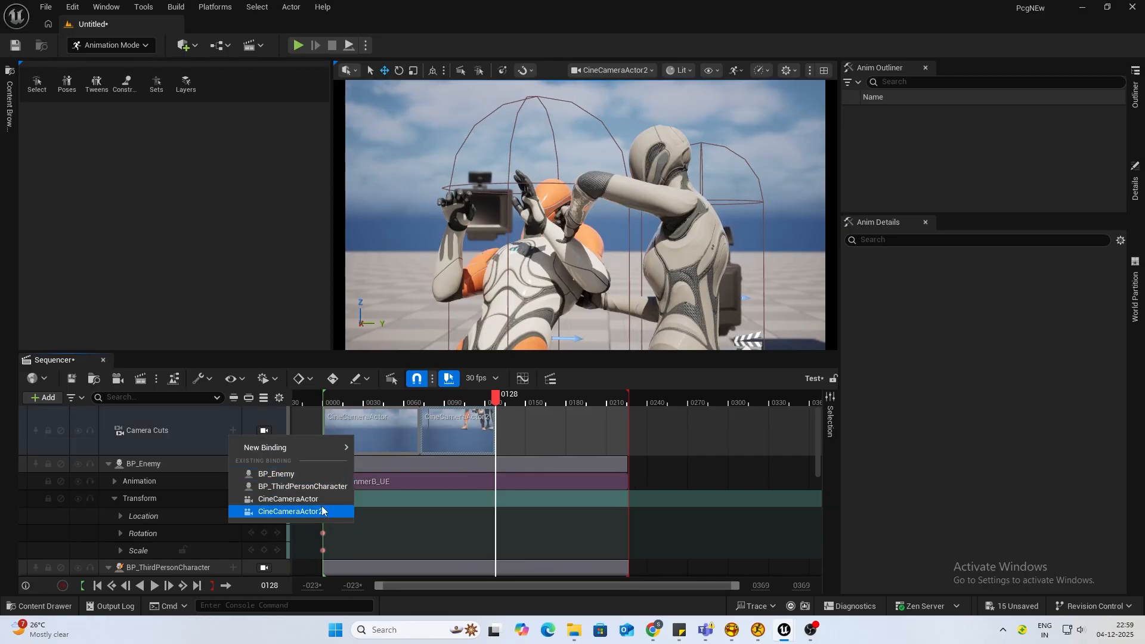
pyautogui.click(291, 512)
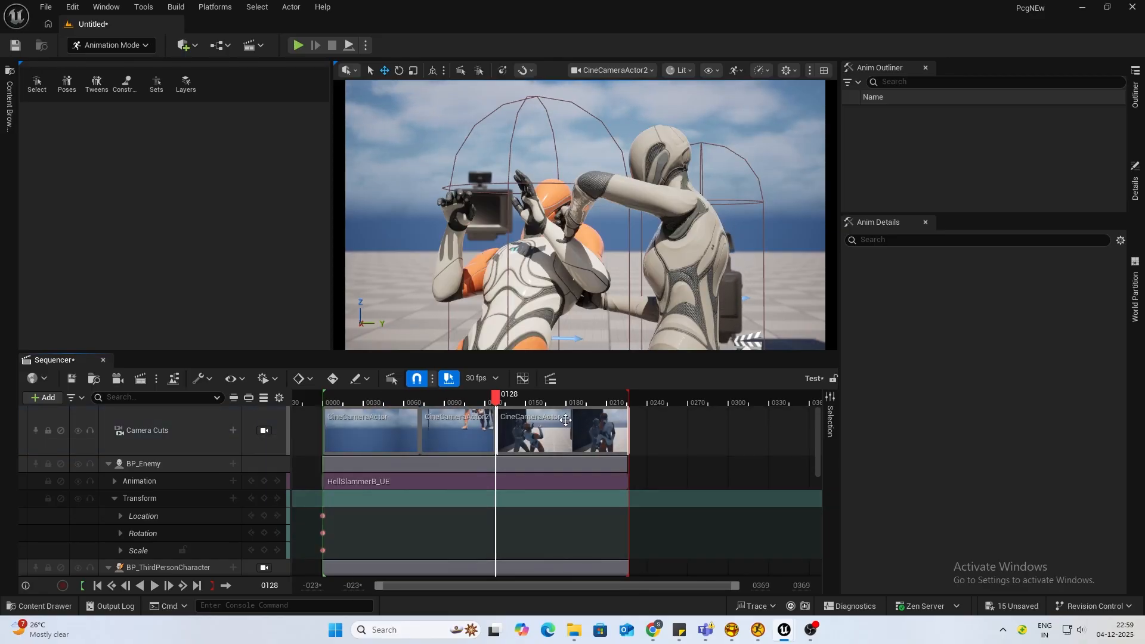
pyautogui.scroll(-3)
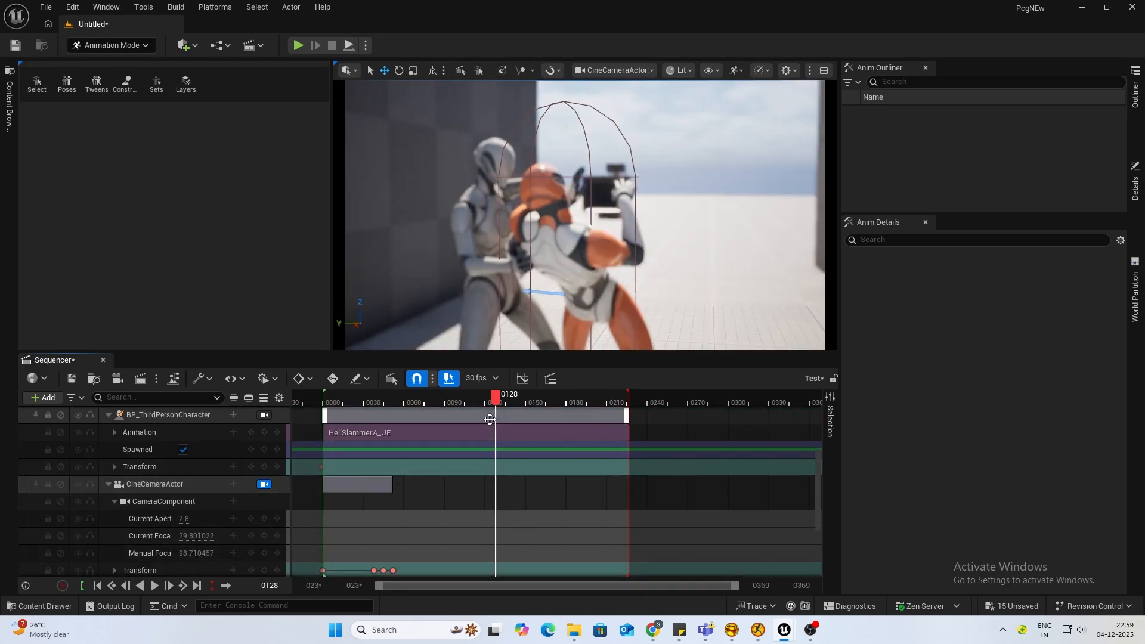
pyautogui.click(496, 402)
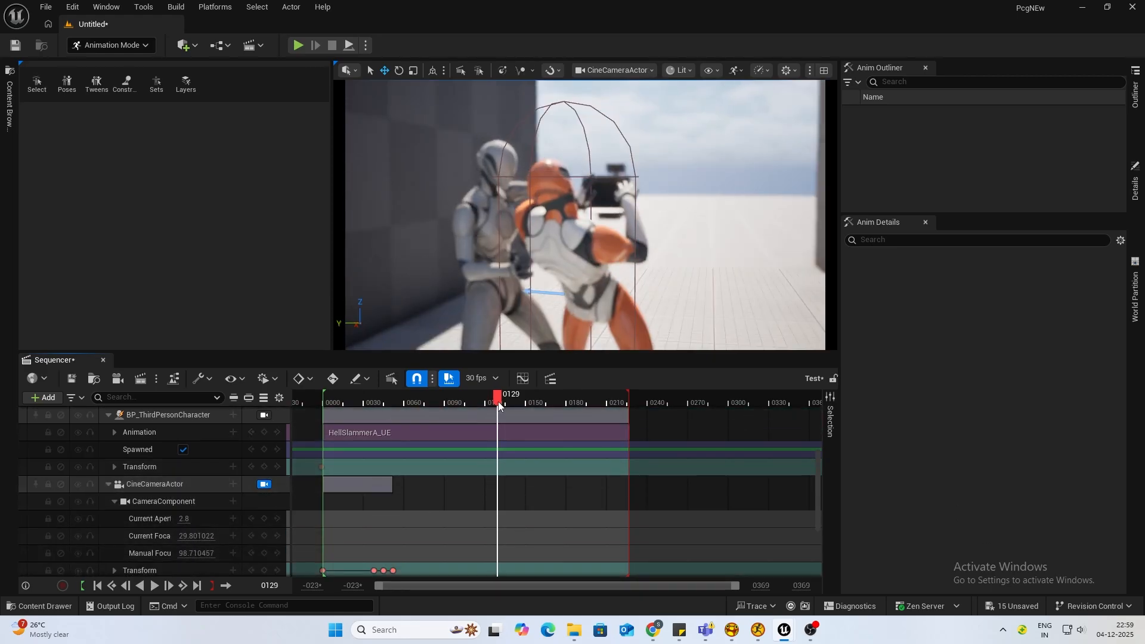
pyautogui.scroll(-3)
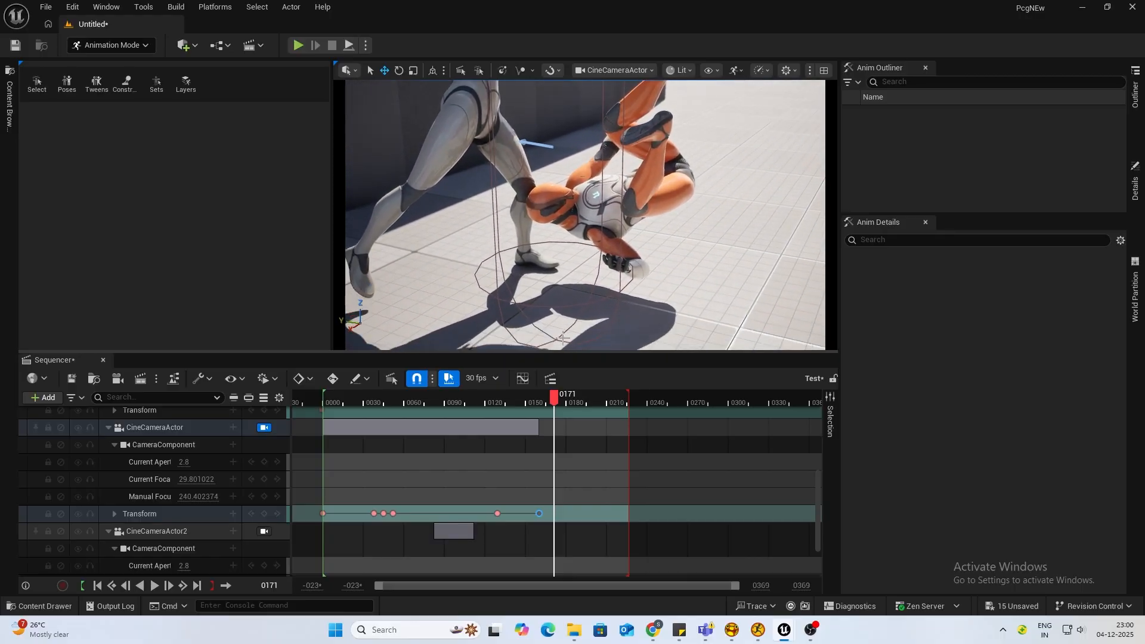
pyautogui.moveTo(264, 513)
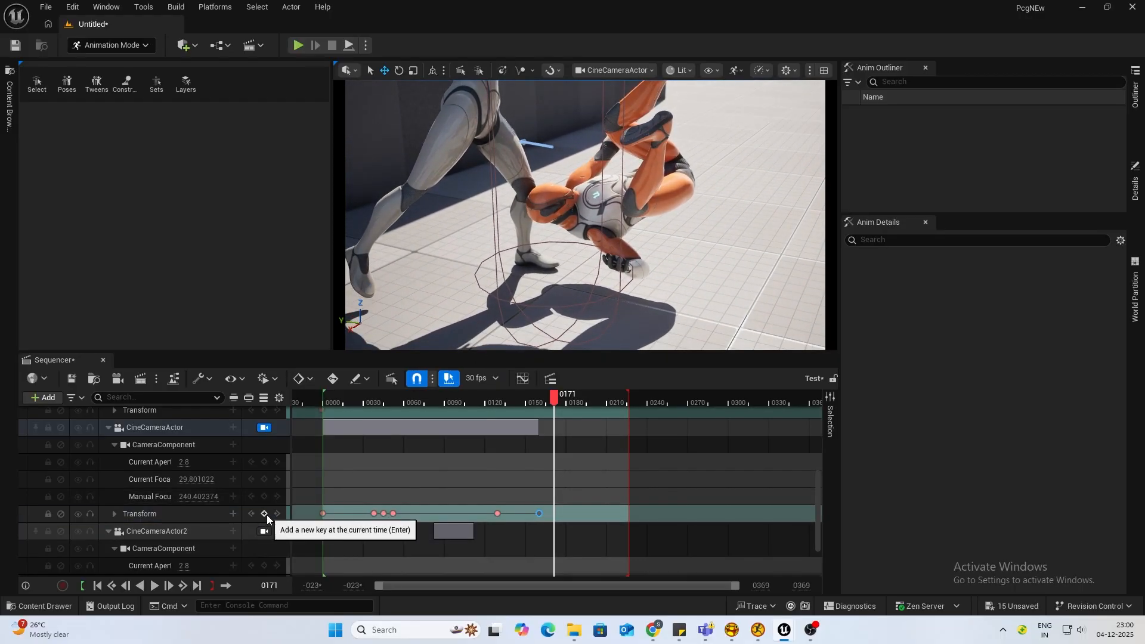
pyautogui.click(494, 393)
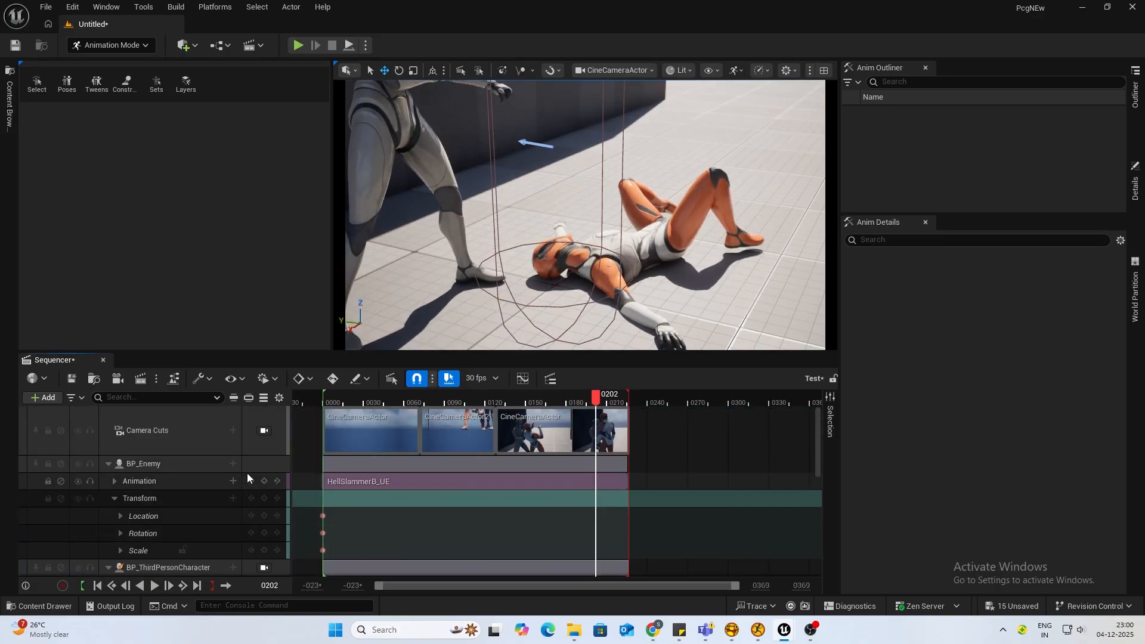
# Key CineCameraActor's Transform once more near frame 195 and eject to Perspective view.
pyautogui.click(329, 395)
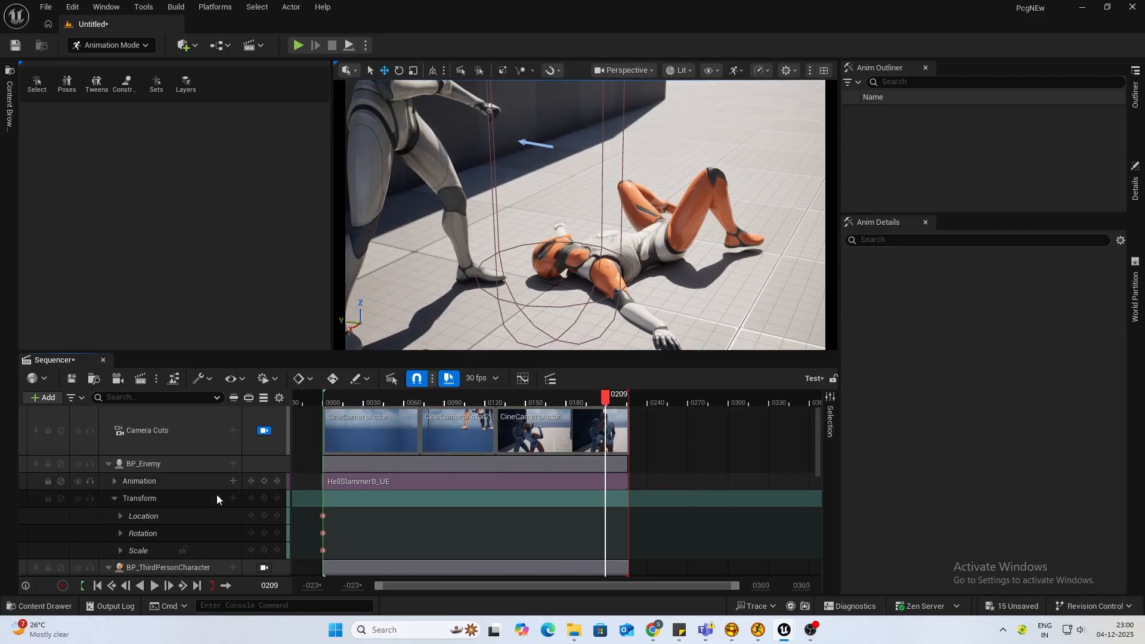
pyautogui.scroll(-3)
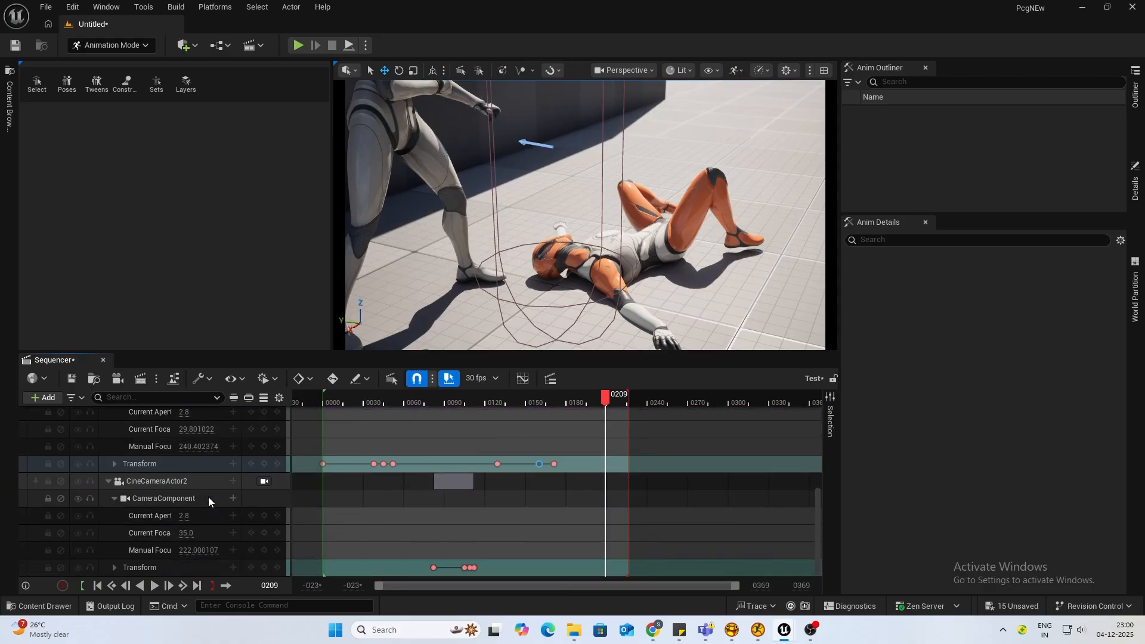
pyautogui.scroll(3)
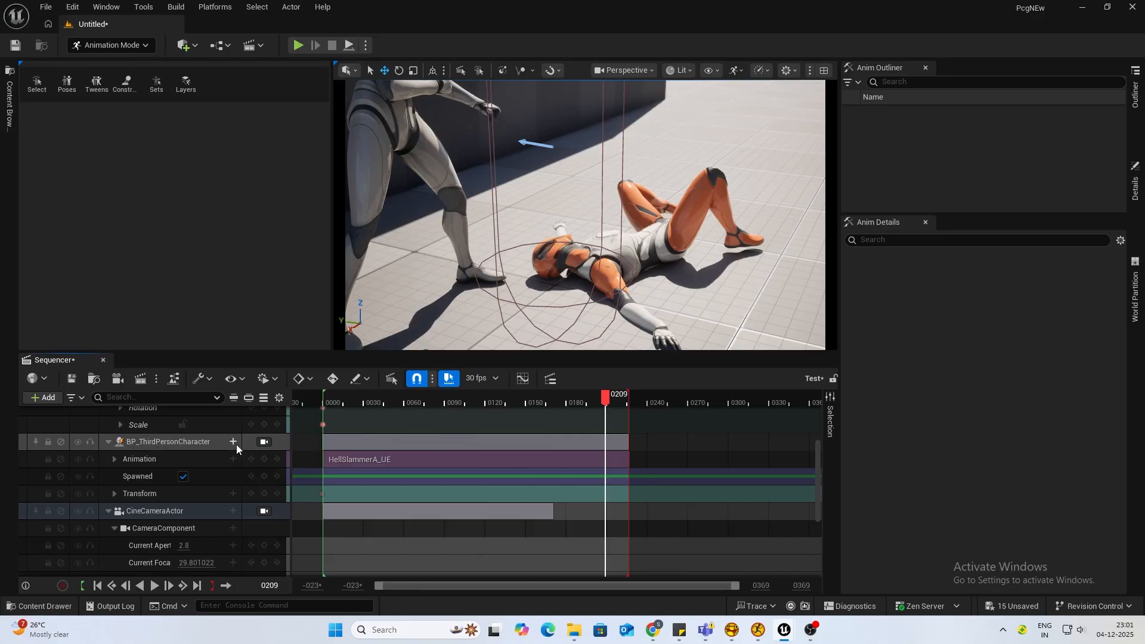
# Enter a 'Player' tag for the BP_ThirdPersonCharacter binding.
pyautogui.click(233, 442)
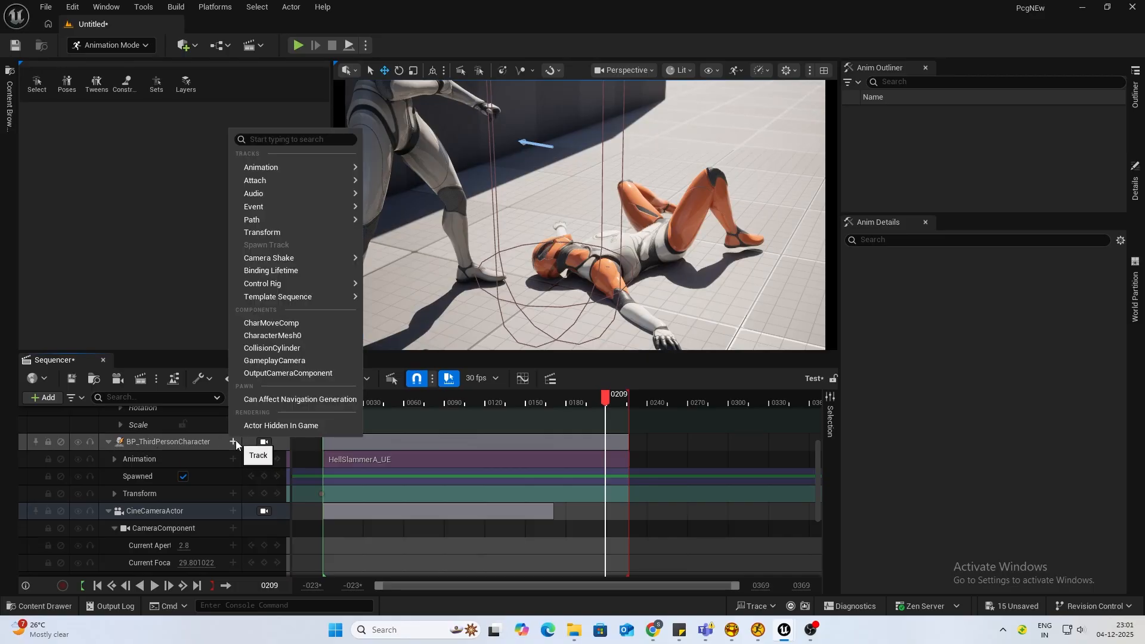
pyautogui.rightClick(153, 441)
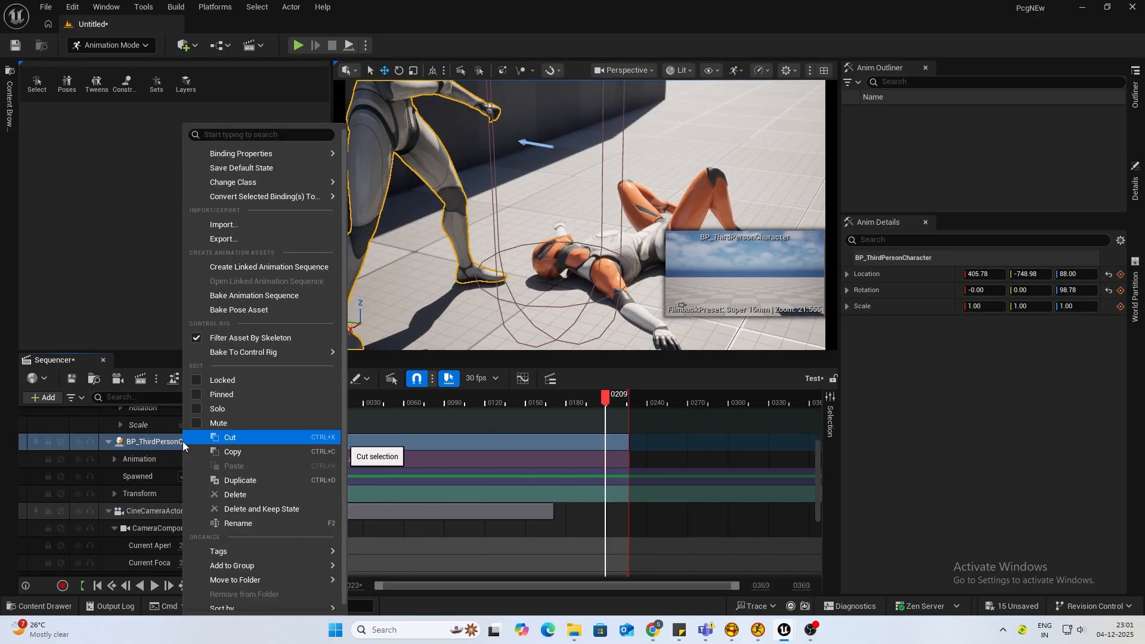
pyautogui.moveTo(218, 551)
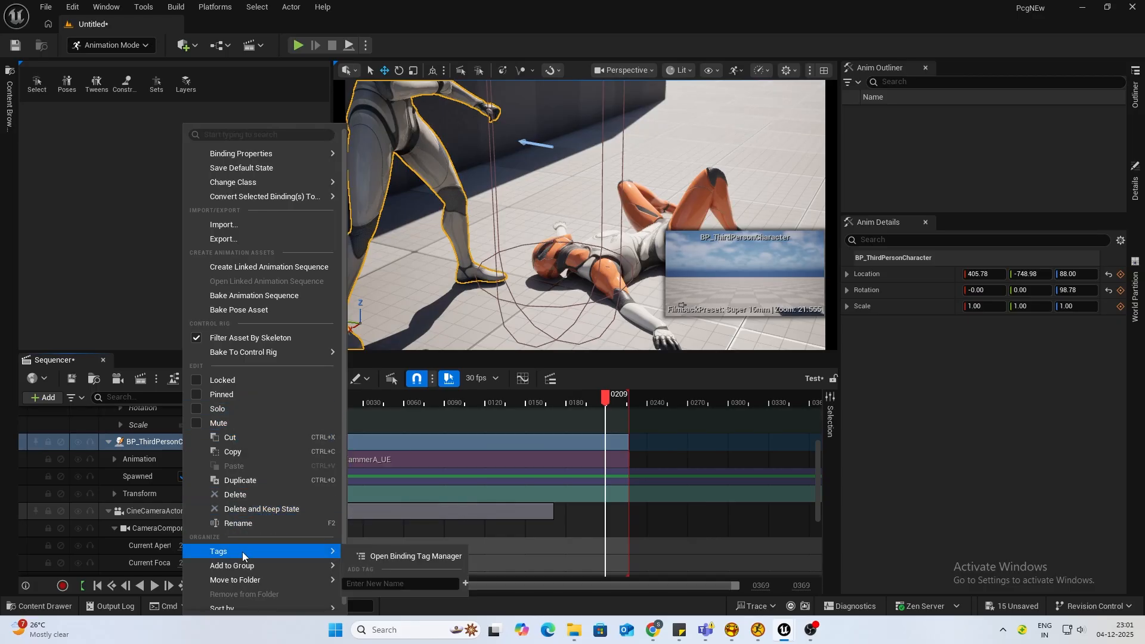
pyautogui.click(400, 583)
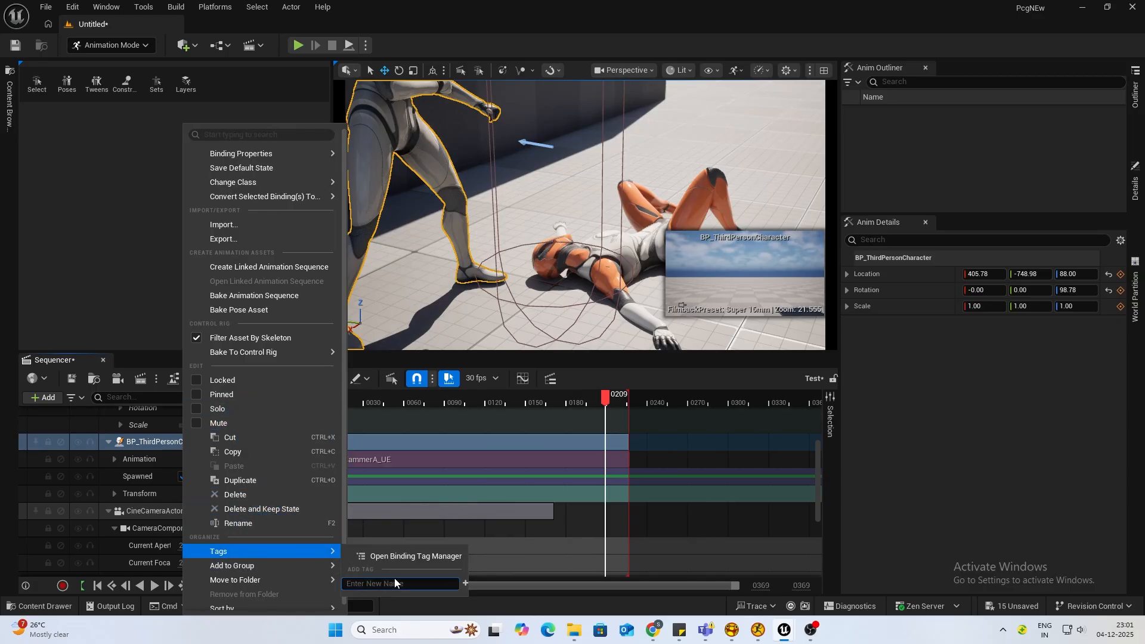
pyautogui.write('Player')
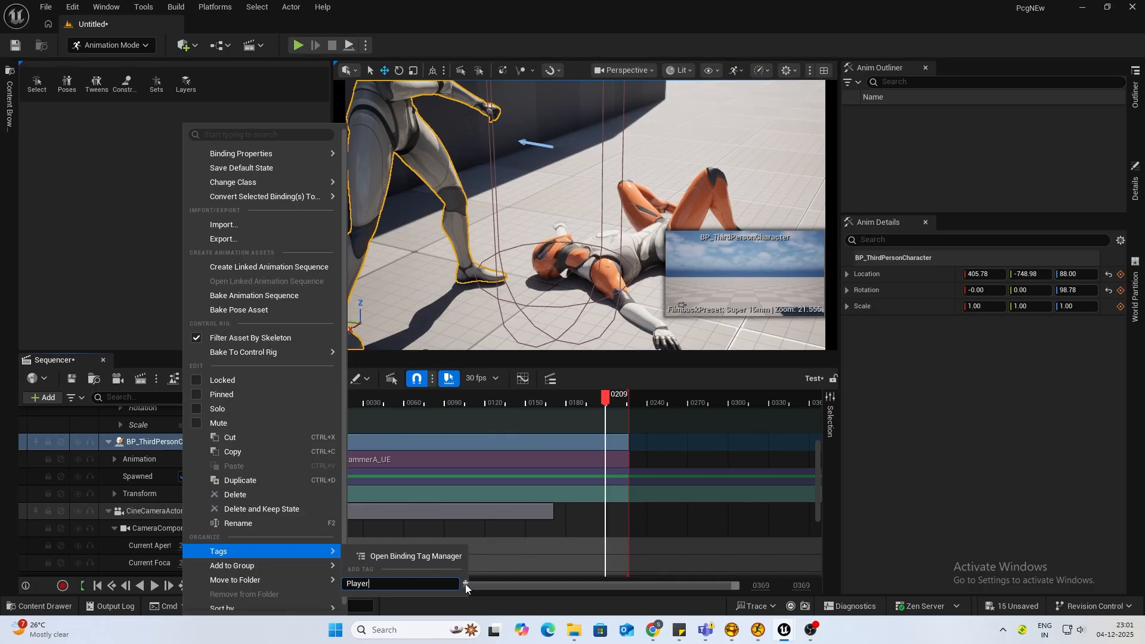
pyautogui.moveTo(233, 565)
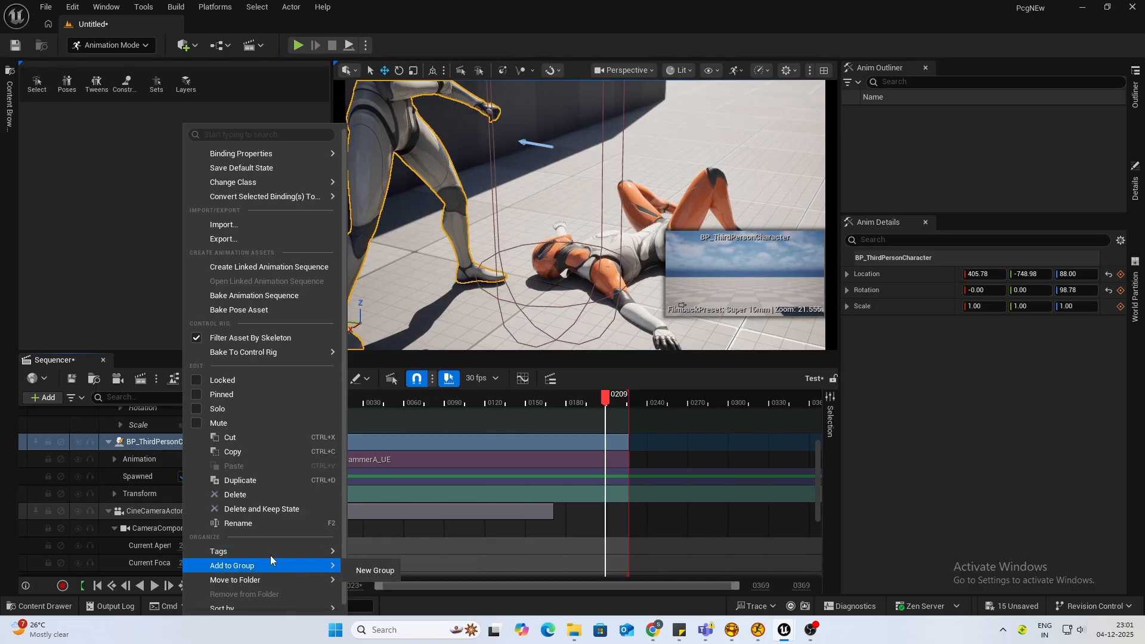
pyautogui.moveTo(318, 558)
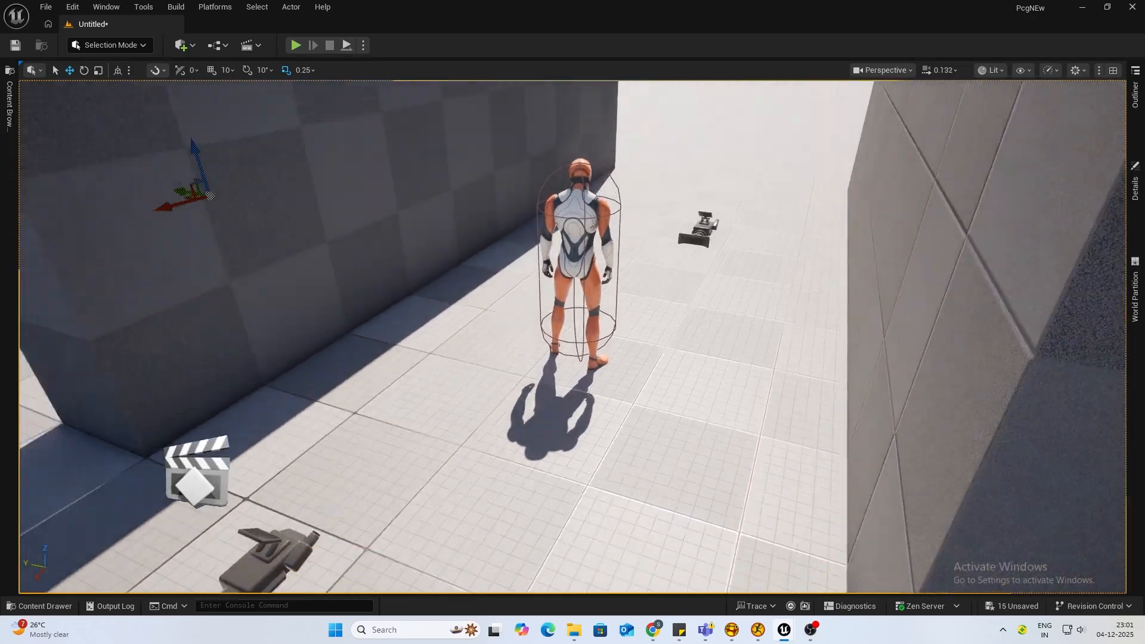
# Place a Trigger Box in front of the player character and select it.
pyautogui.click(181, 45)
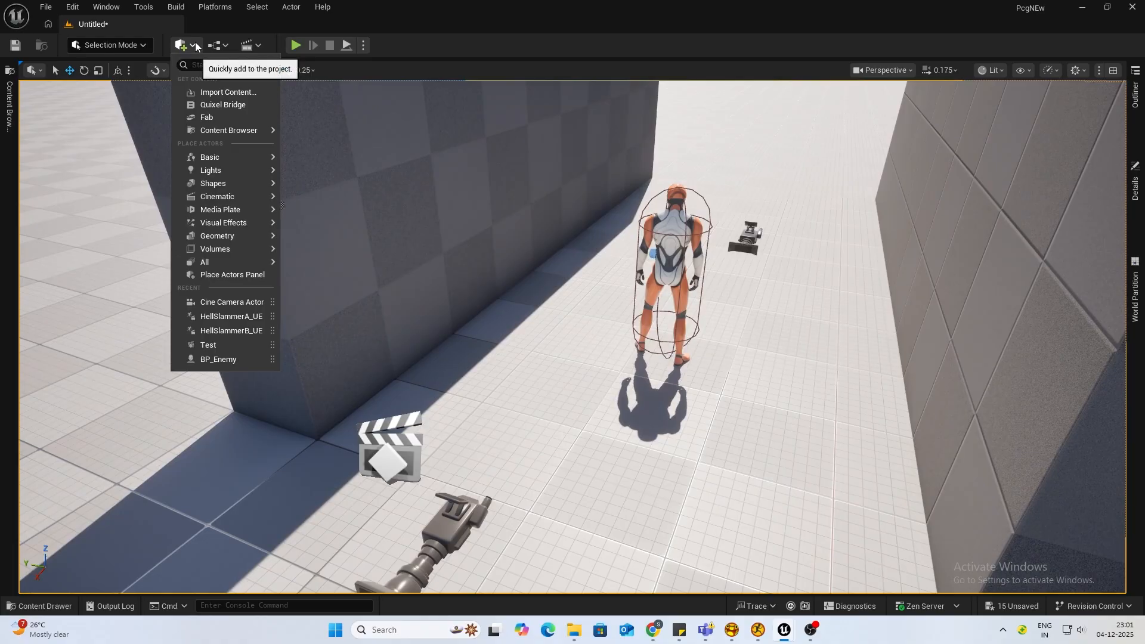
pyautogui.write('tr')
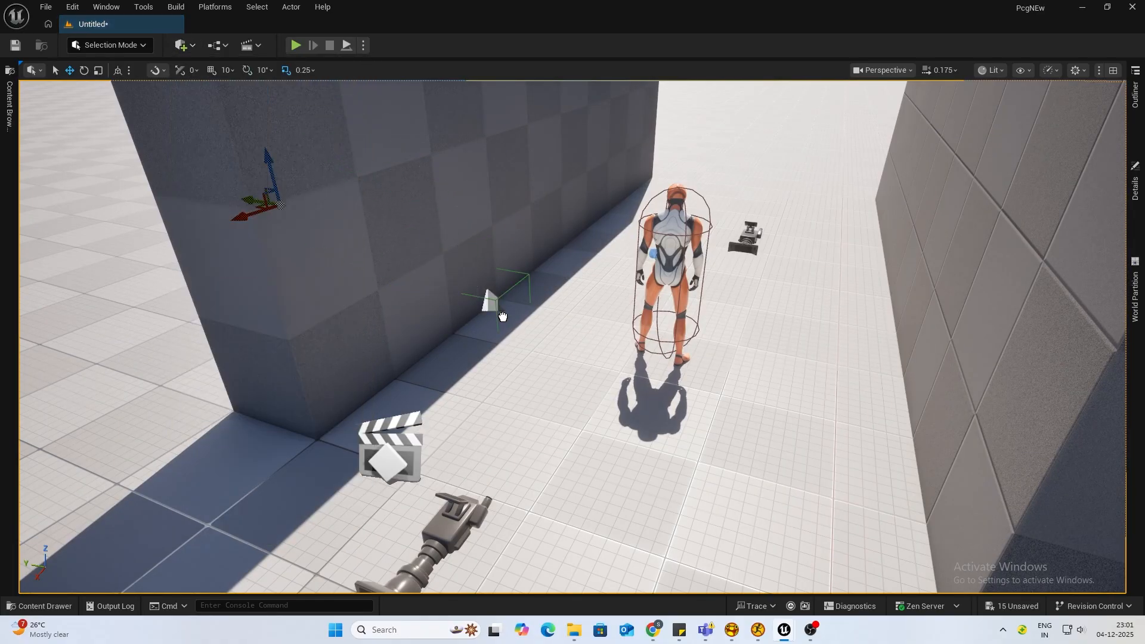
pyautogui.click(502, 316)
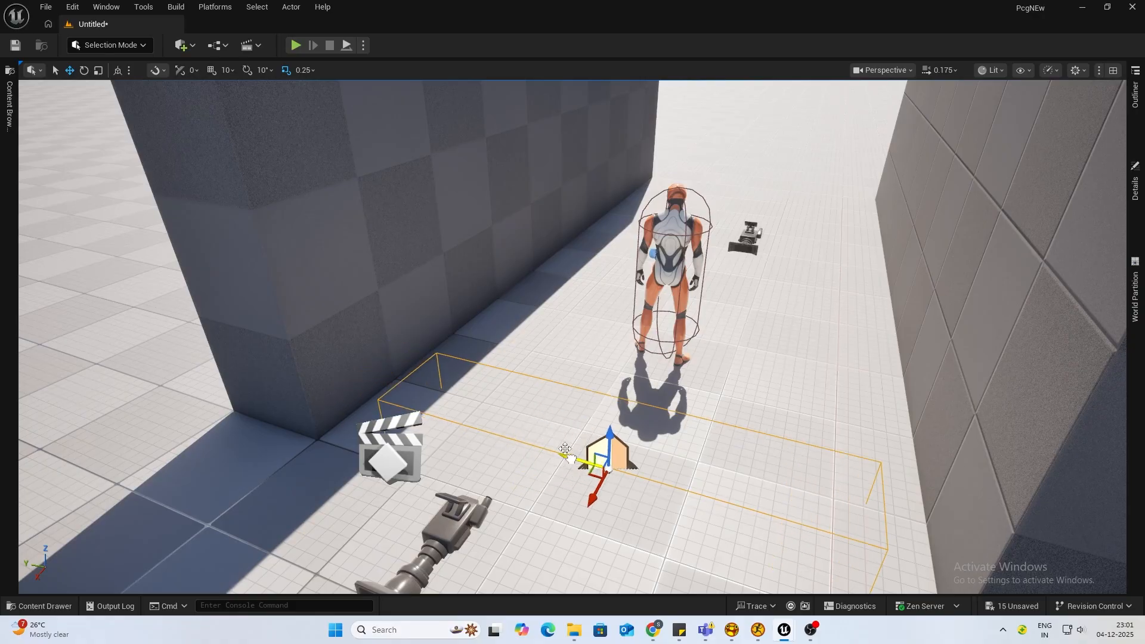
pyautogui.click(246, 45)
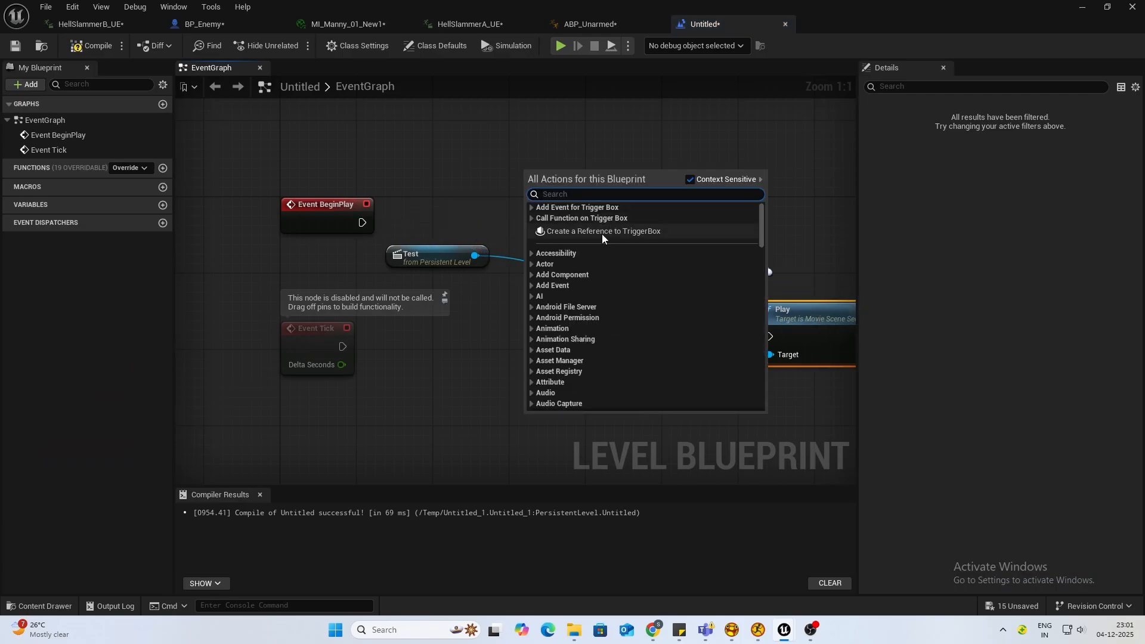
# Add the trigger box's On Actor Begin Overlap event and cast the other actor to BP_ThirdPersonCharacter.
pyautogui.click(577, 206)
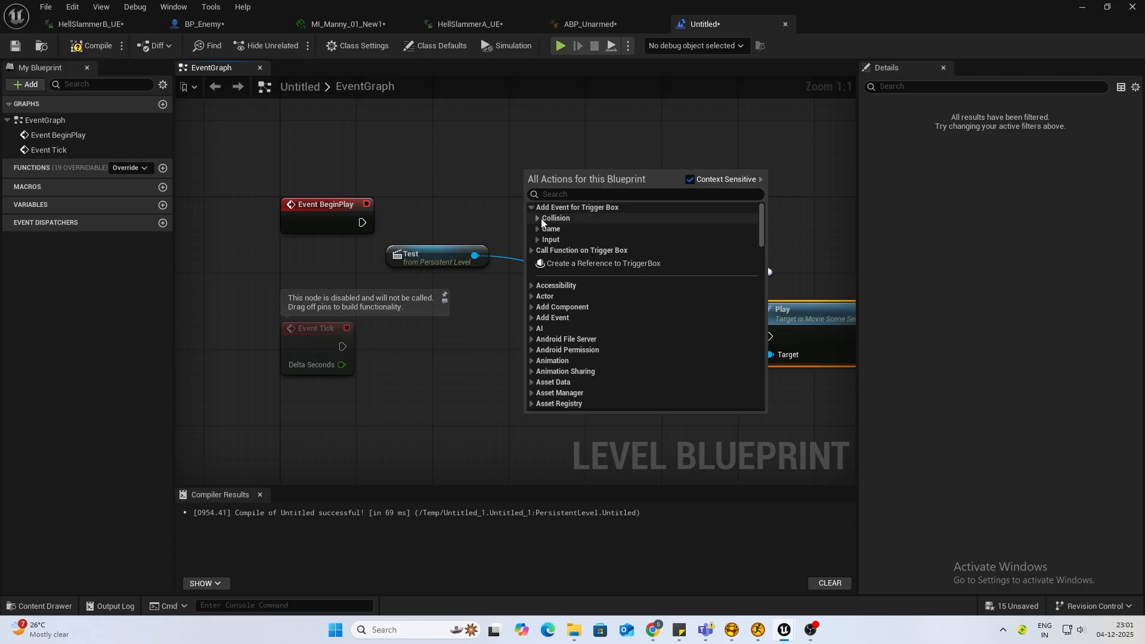
pyautogui.click(554, 217)
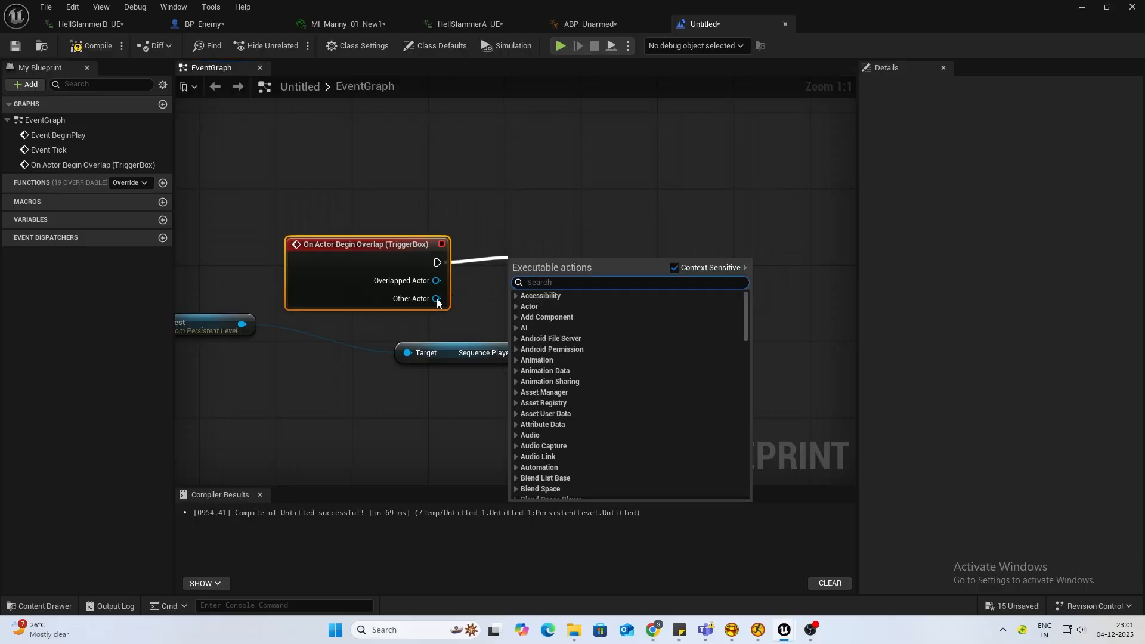
pyautogui.write('bp_thi')
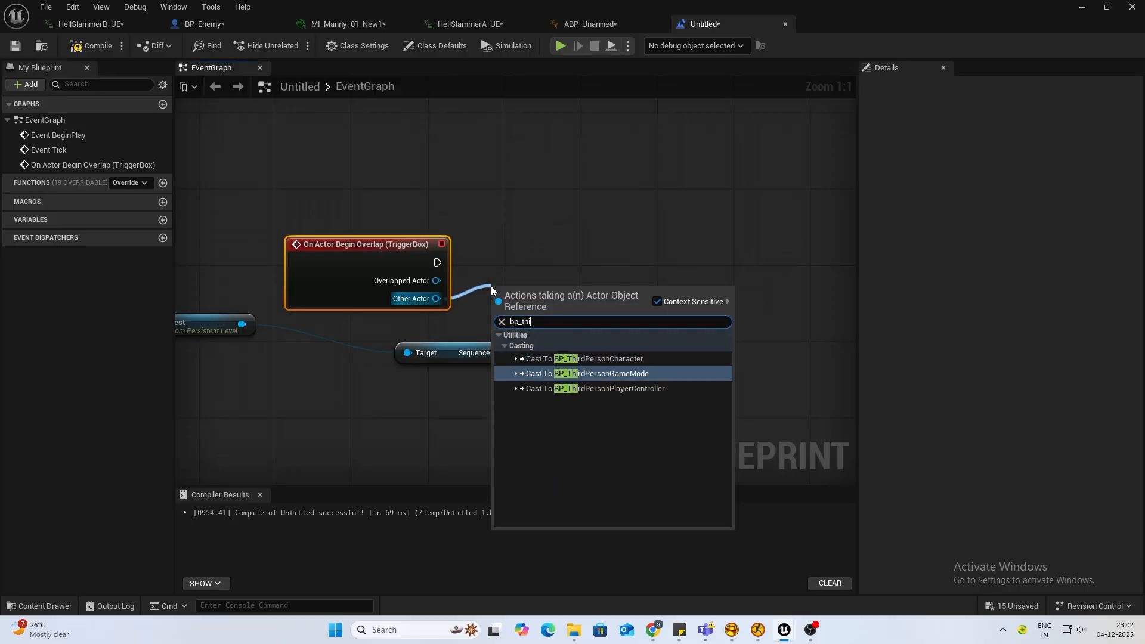
pyautogui.click(587, 359)
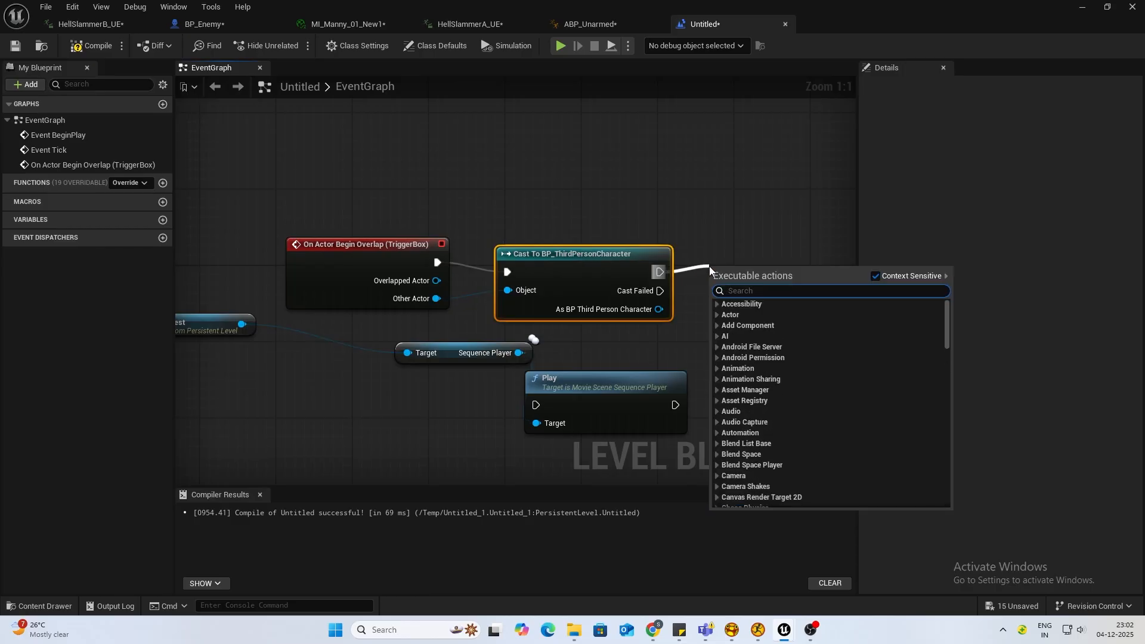
# Gate the cast with a Do Once node and wire the Test sequence reference into a Play node.
pyautogui.write('doo')
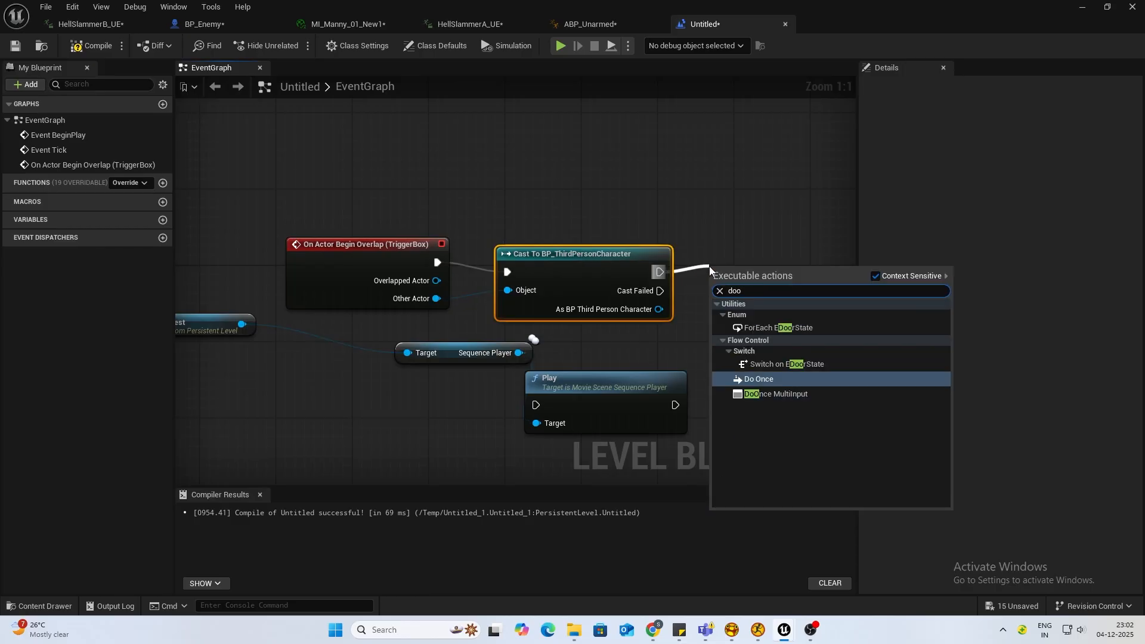
pyautogui.click(758, 378)
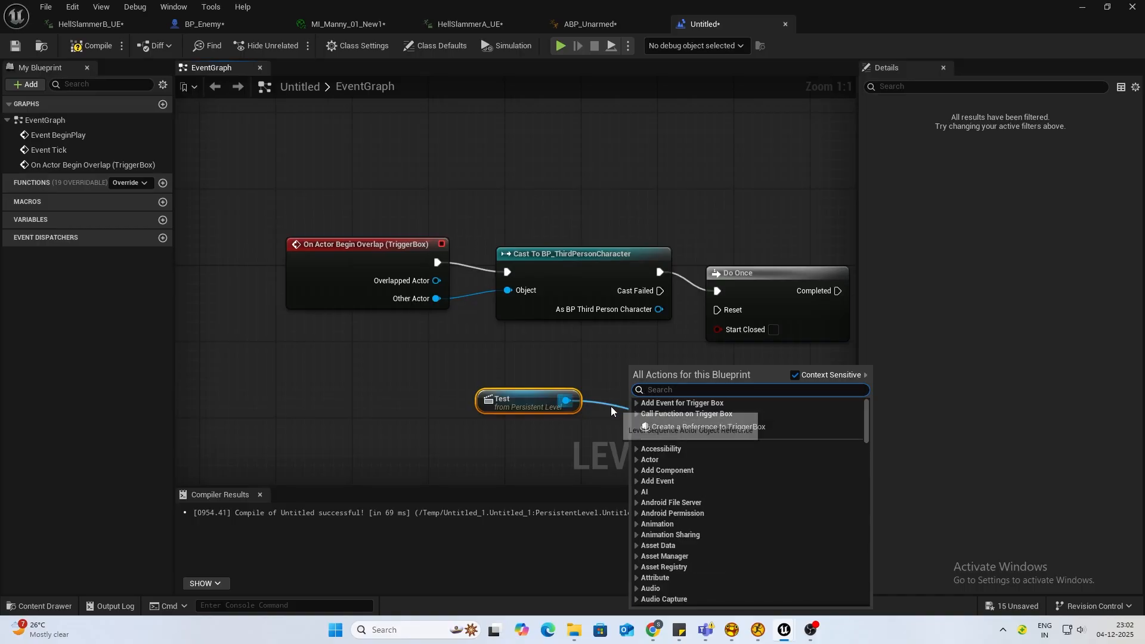
pyautogui.click(687, 414)
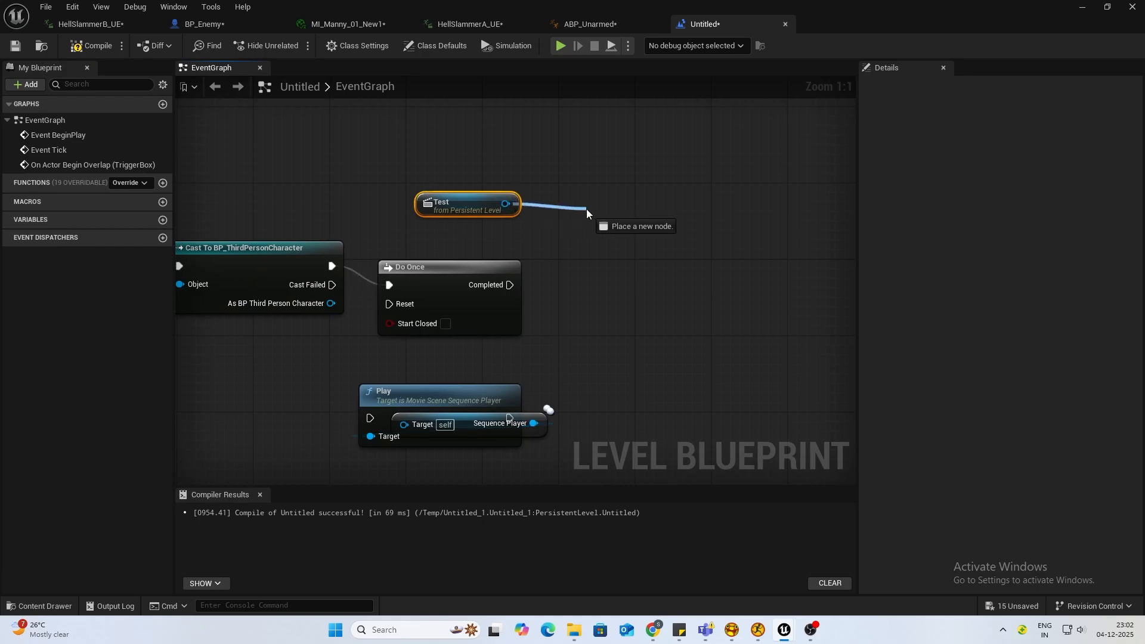
pyautogui.click(588, 214)
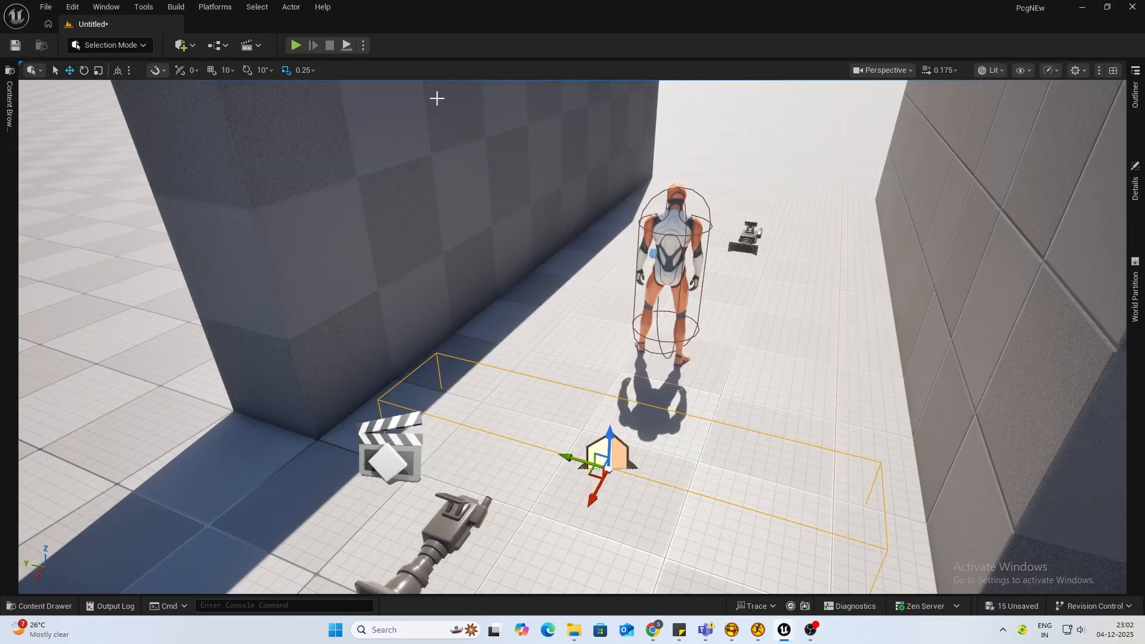
pyautogui.click(295, 44)
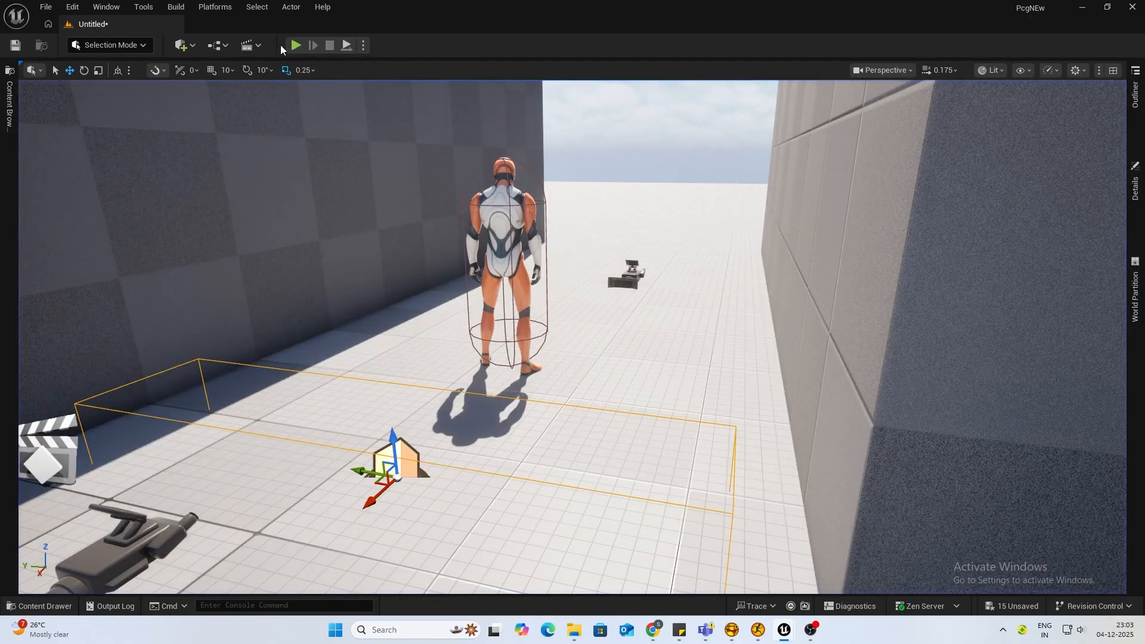
# Reopen the Test level sequence and select the BP_Enemy track.
pyautogui.click(247, 45)
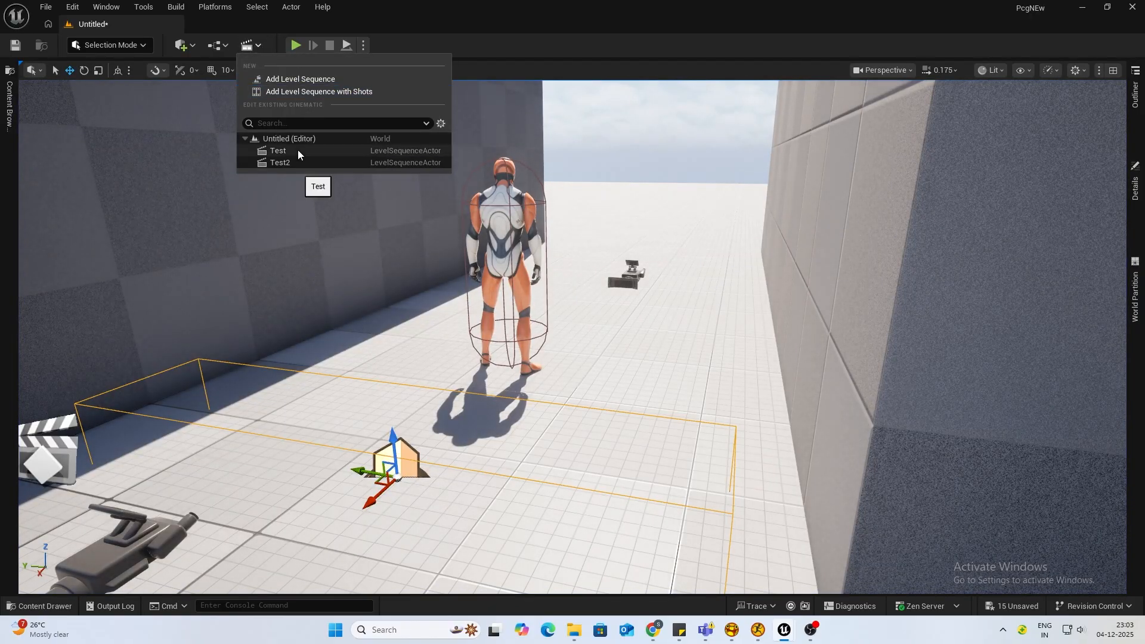
pyautogui.click(278, 150)
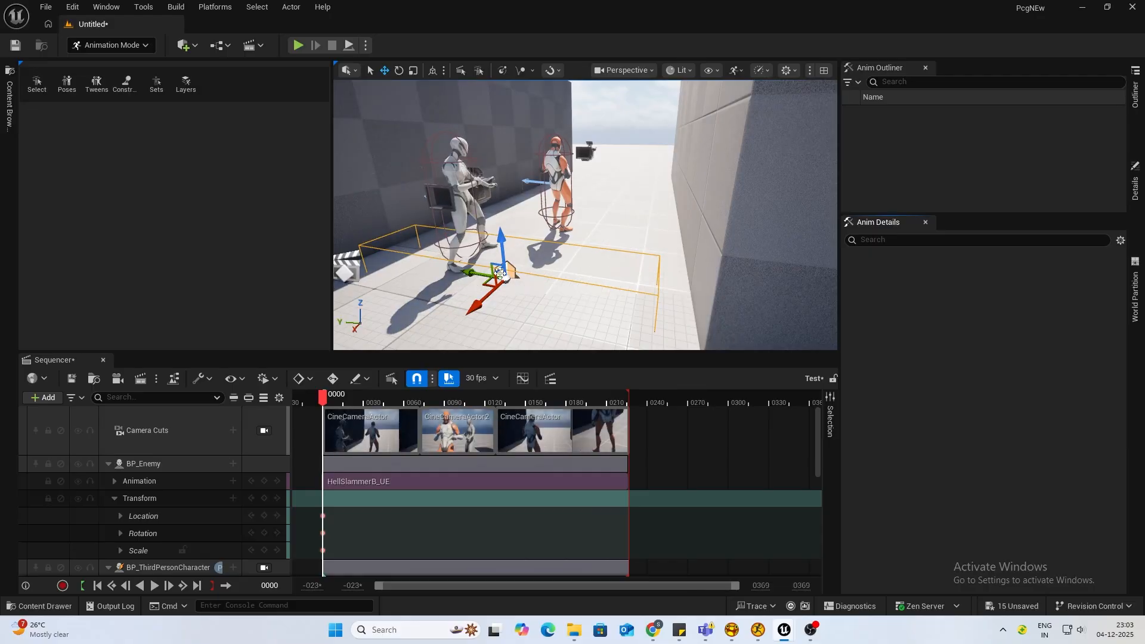
pyautogui.click(143, 463)
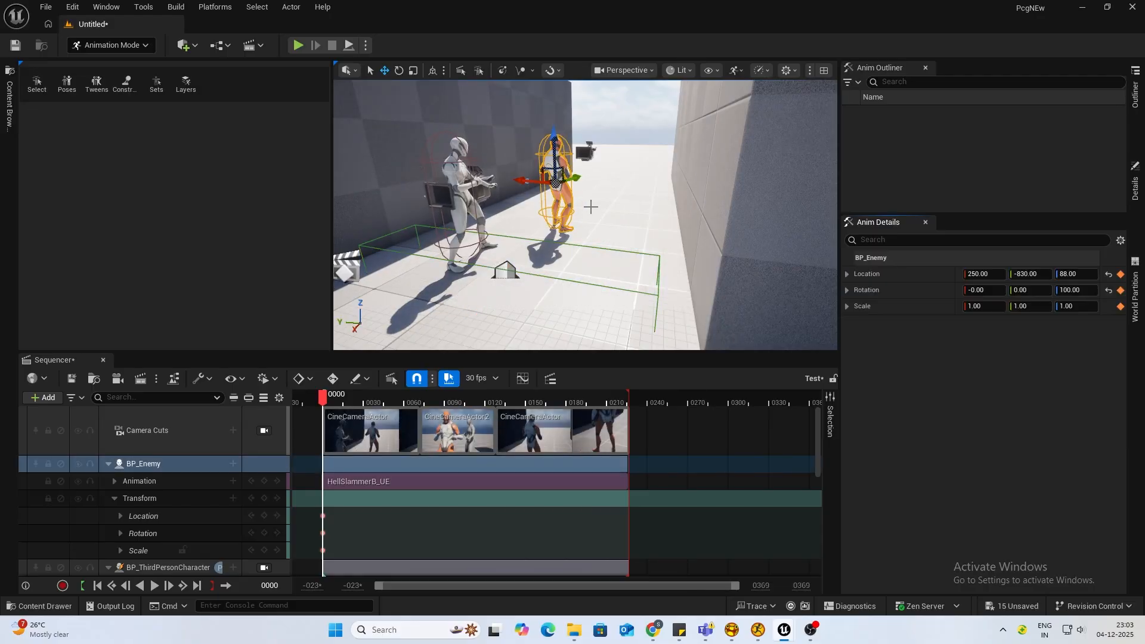
# Set the enemy's HellSlammerB_UE animation section's When Finished to Keep State.
pyautogui.click(430, 481)
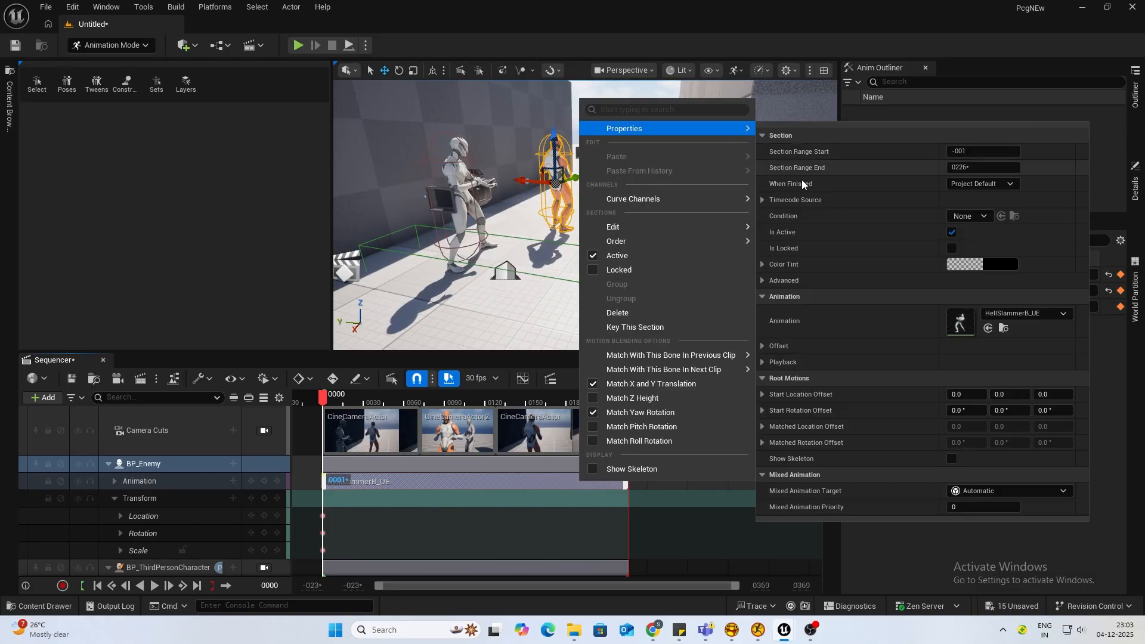
pyautogui.moveTo(789, 186)
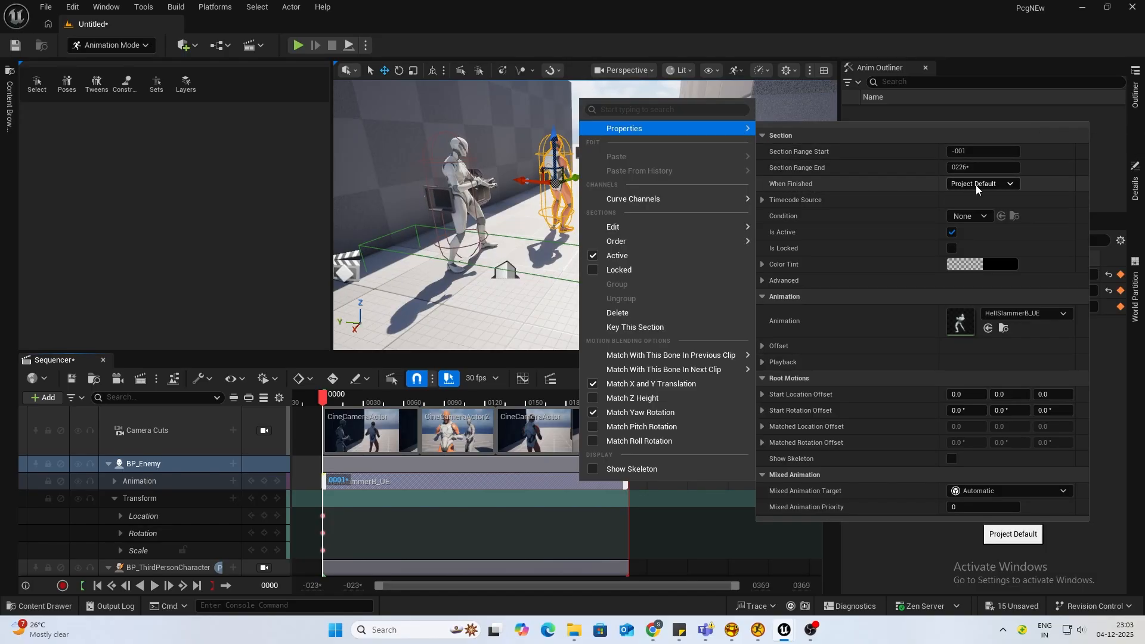
pyautogui.click(981, 183)
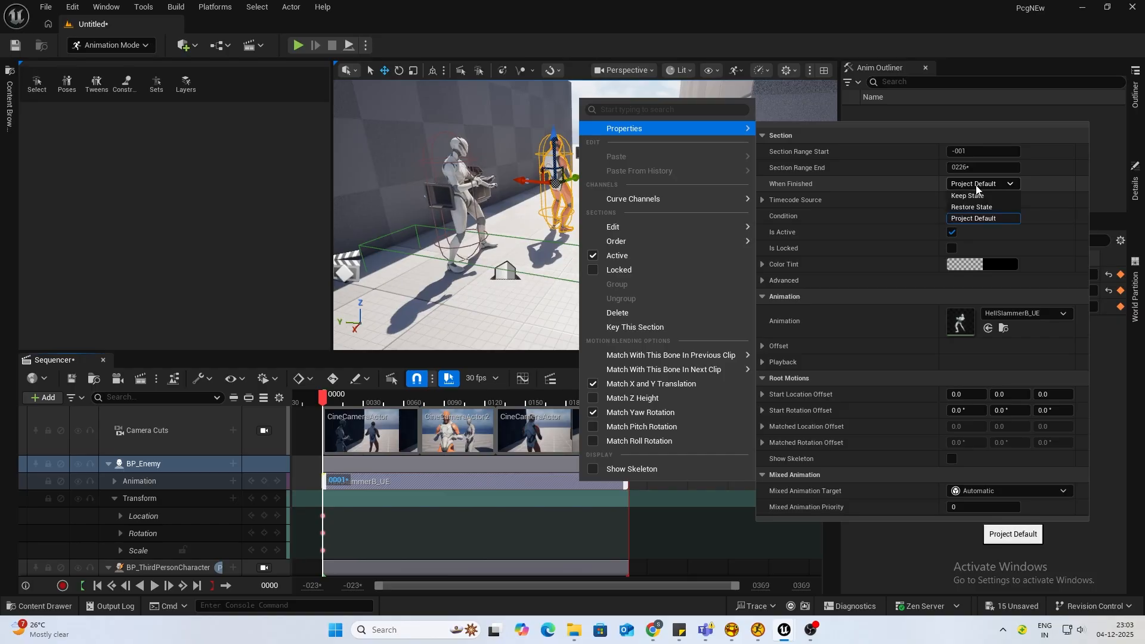
pyautogui.moveTo(967, 196)
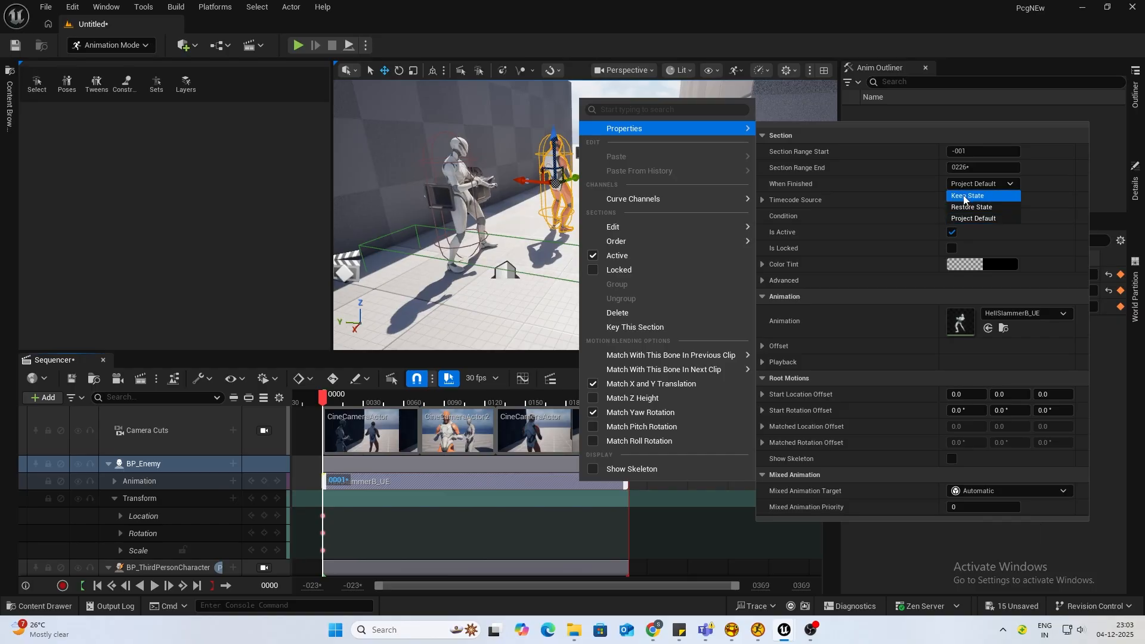
pyautogui.click(967, 194)
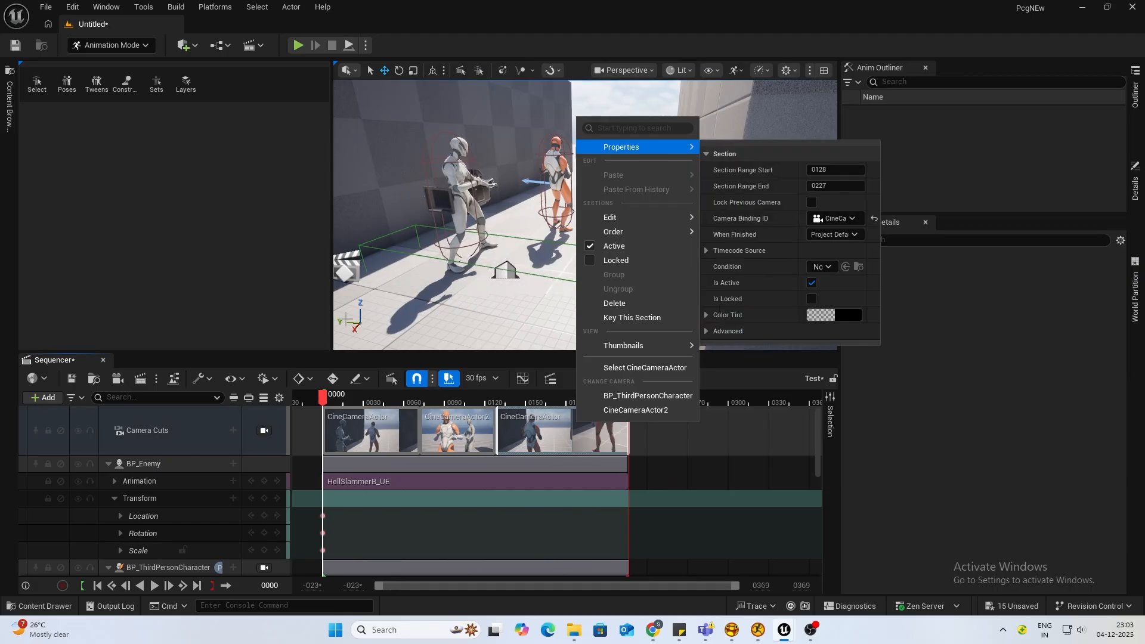
# Bring up the Camera Cuts track options before closing the Sequencer.
pyautogui.rightClick(145, 431)
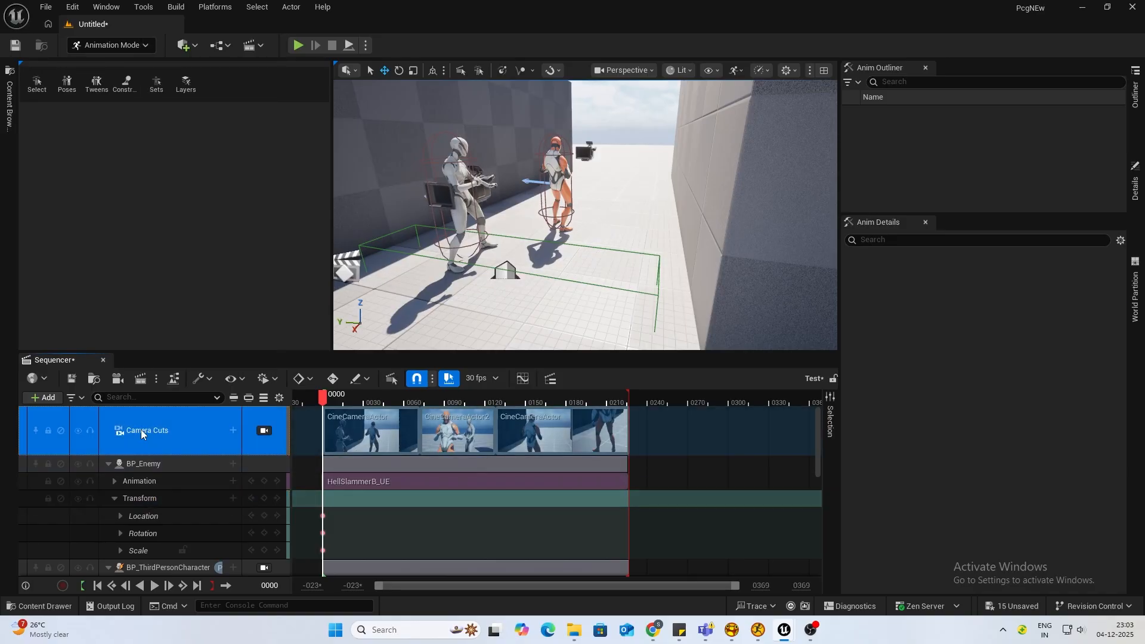
pyautogui.rightClick(145, 431)
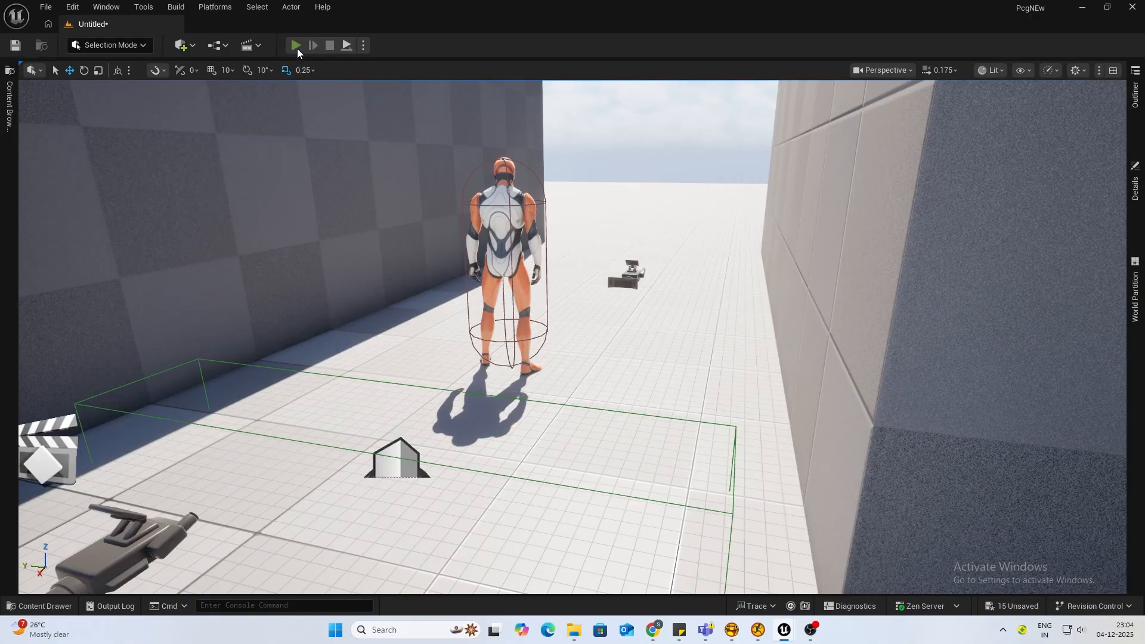
pyautogui.click(295, 46)
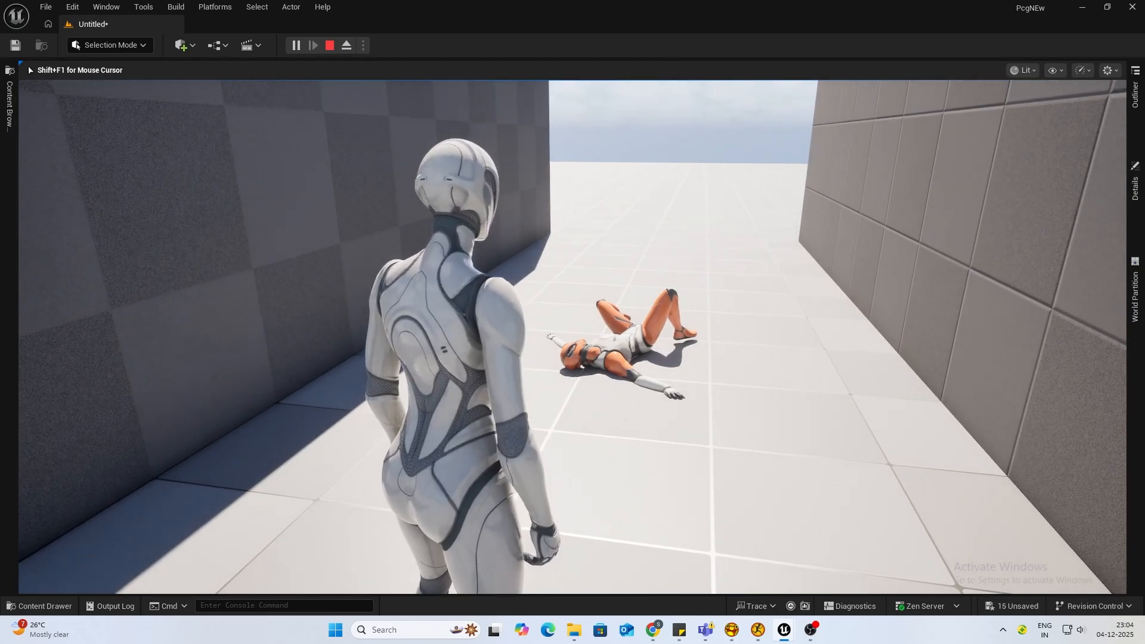
pyautogui.click(327, 46)
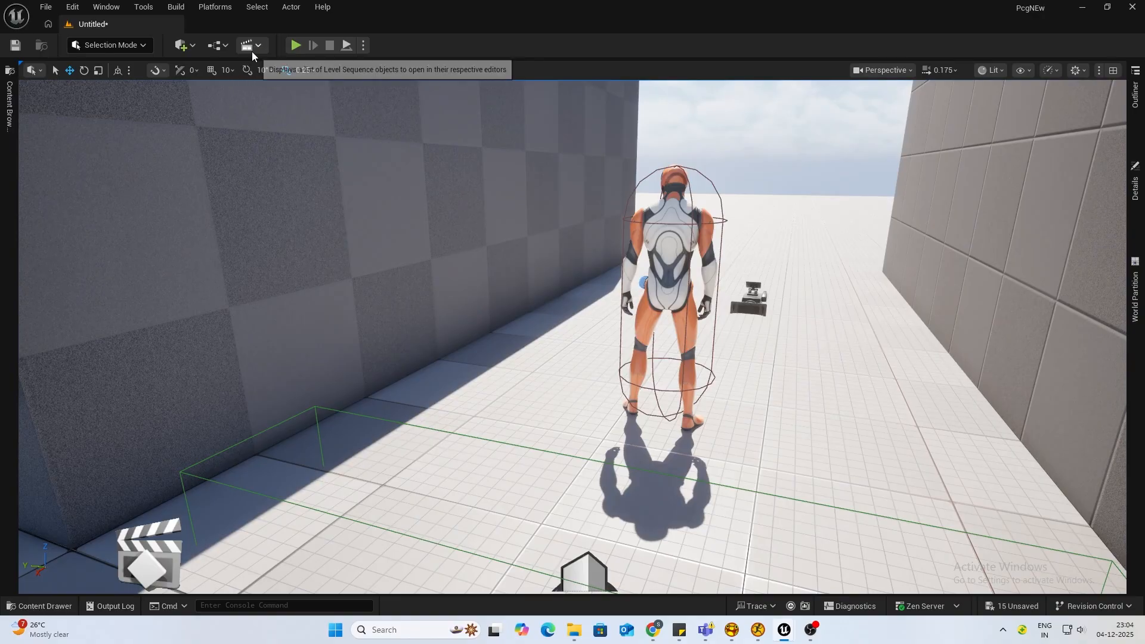
# Reopen the Test level sequence from the Cinematics dropdown.
pyautogui.click(246, 45)
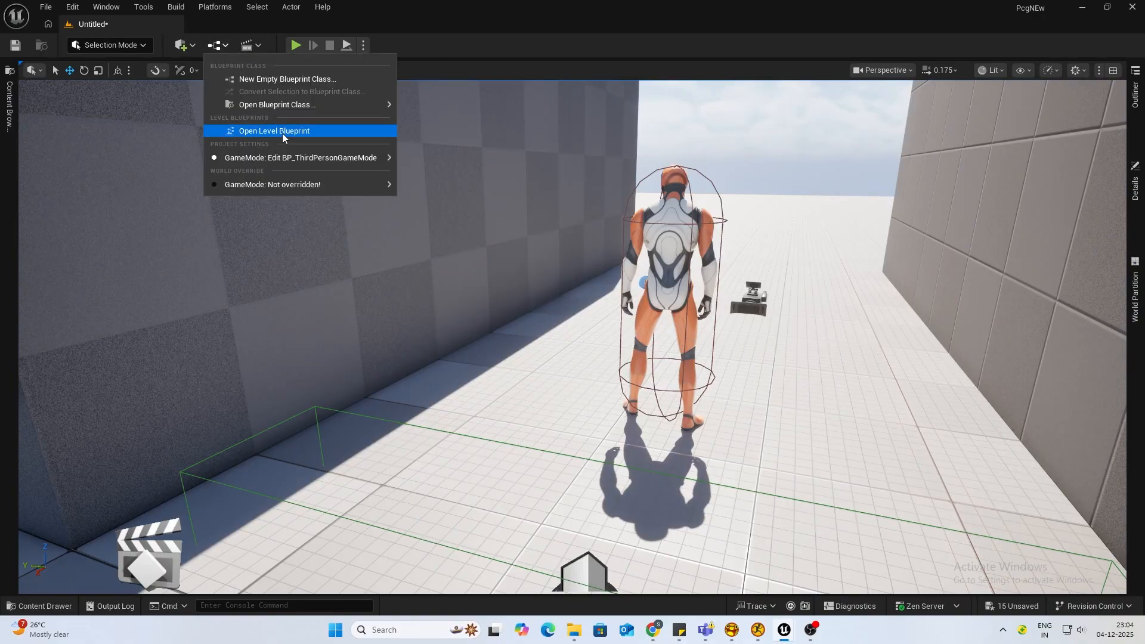
pyautogui.click(274, 131)
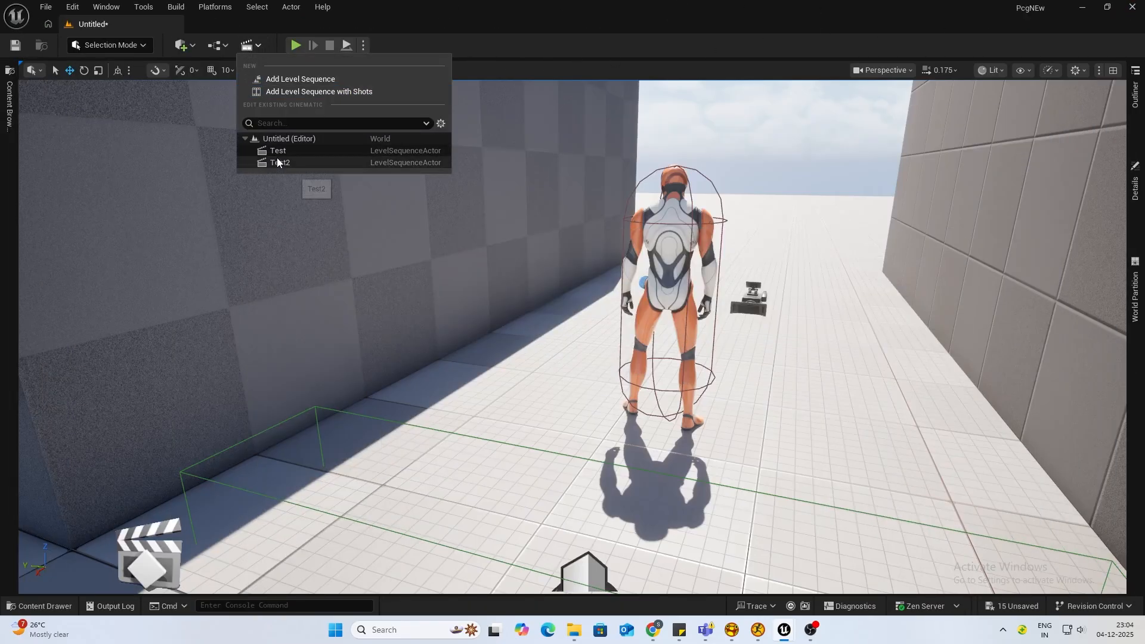
pyautogui.click(279, 162)
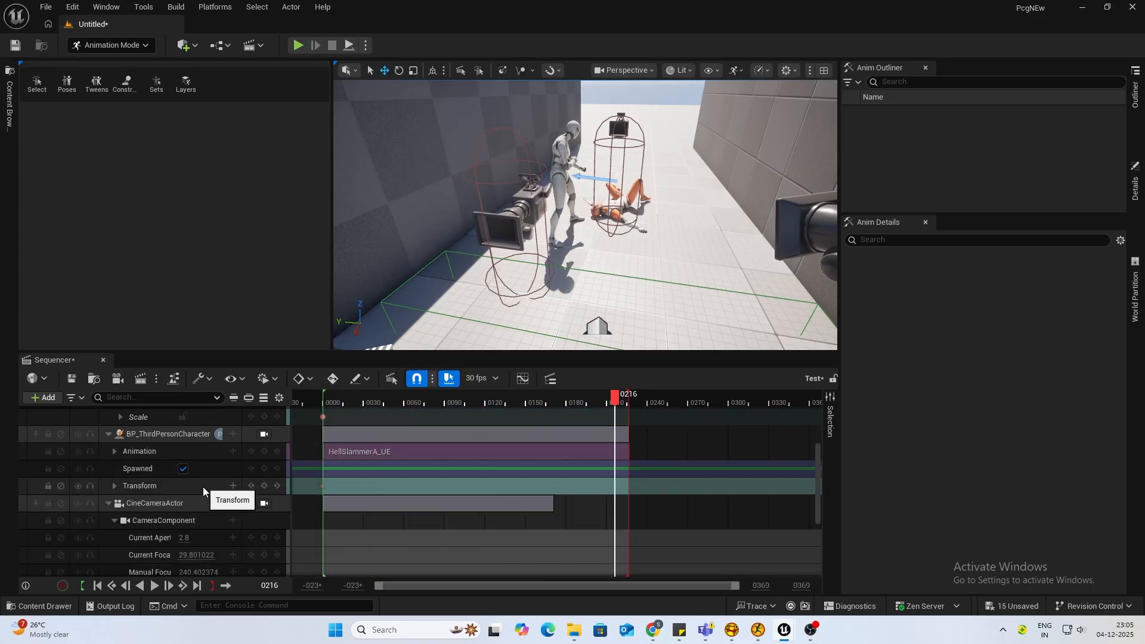
# Select the first camera's Transform track and the first CineCameraActor track.
pyautogui.scroll(-3)
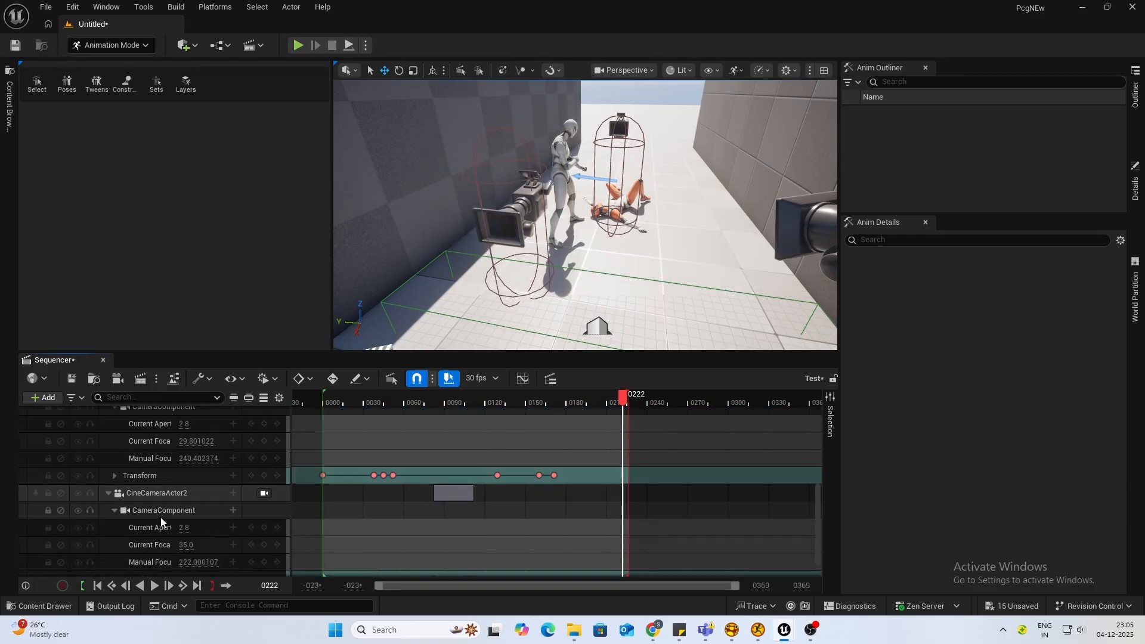
pyautogui.click(138, 476)
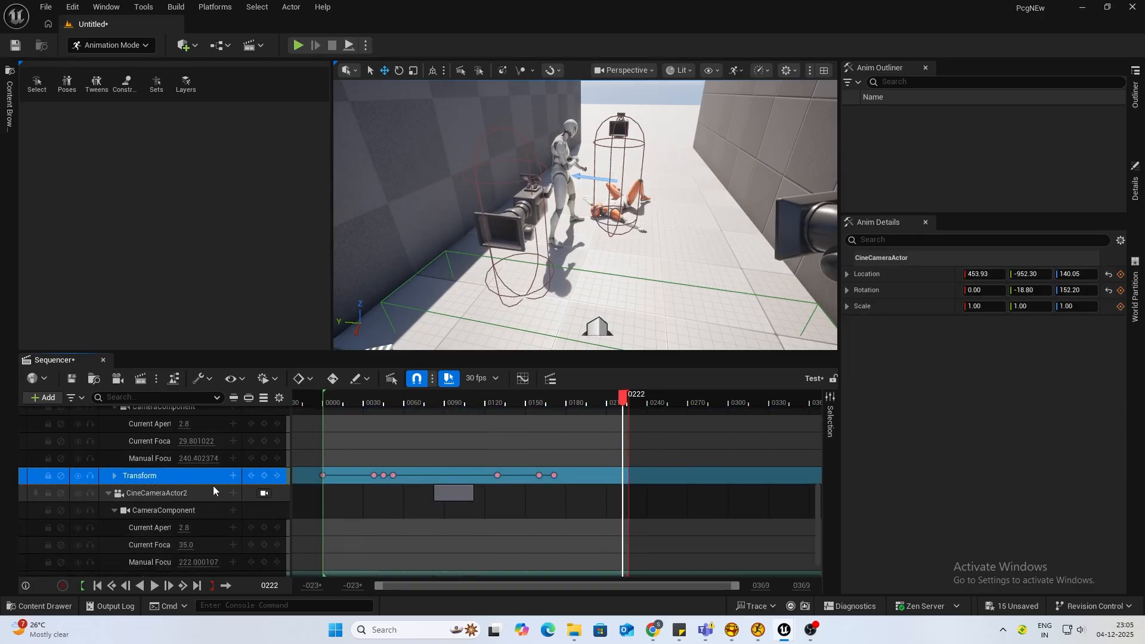
pyautogui.scroll(-3)
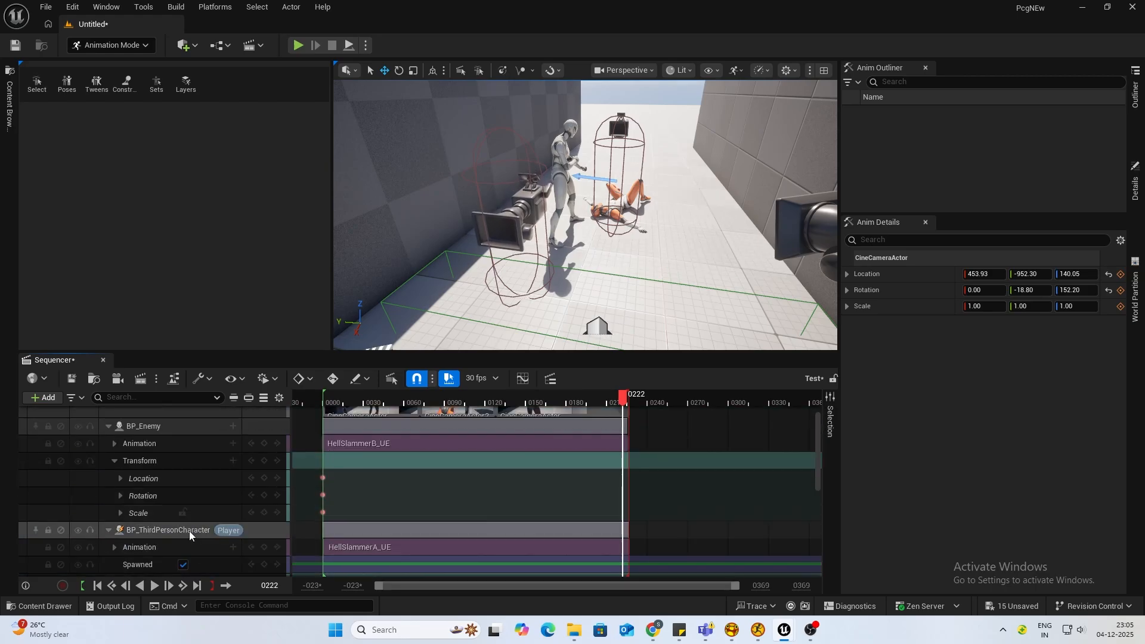
pyautogui.click(154, 541)
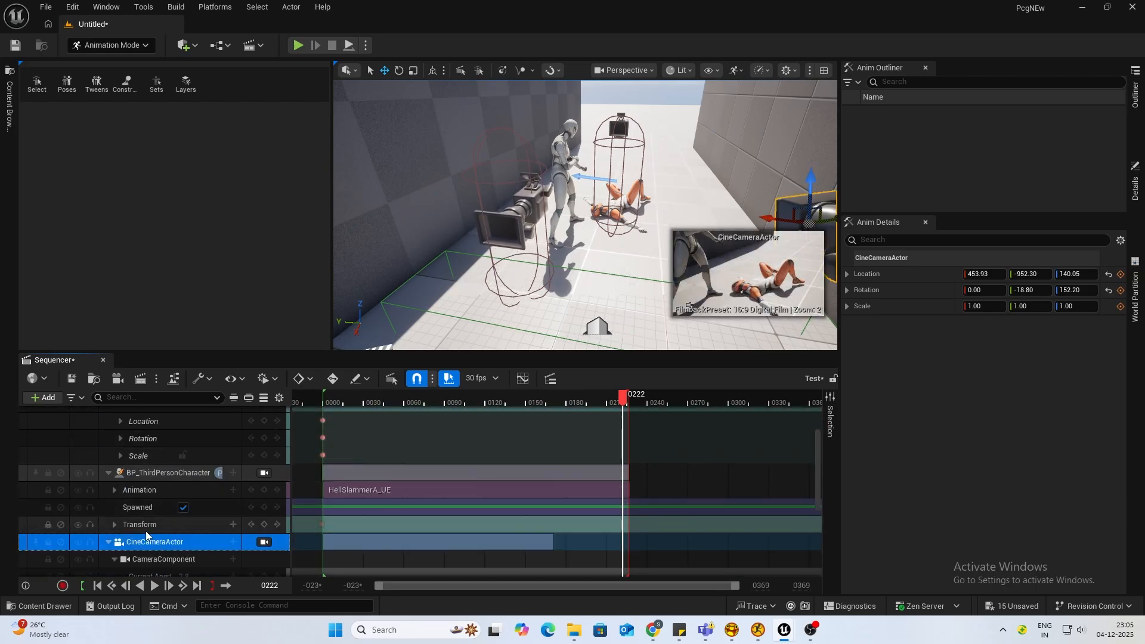
# Set the camera Transform section's When Finished to Keep State via Edit Section.
pyautogui.rightClick(139, 525)
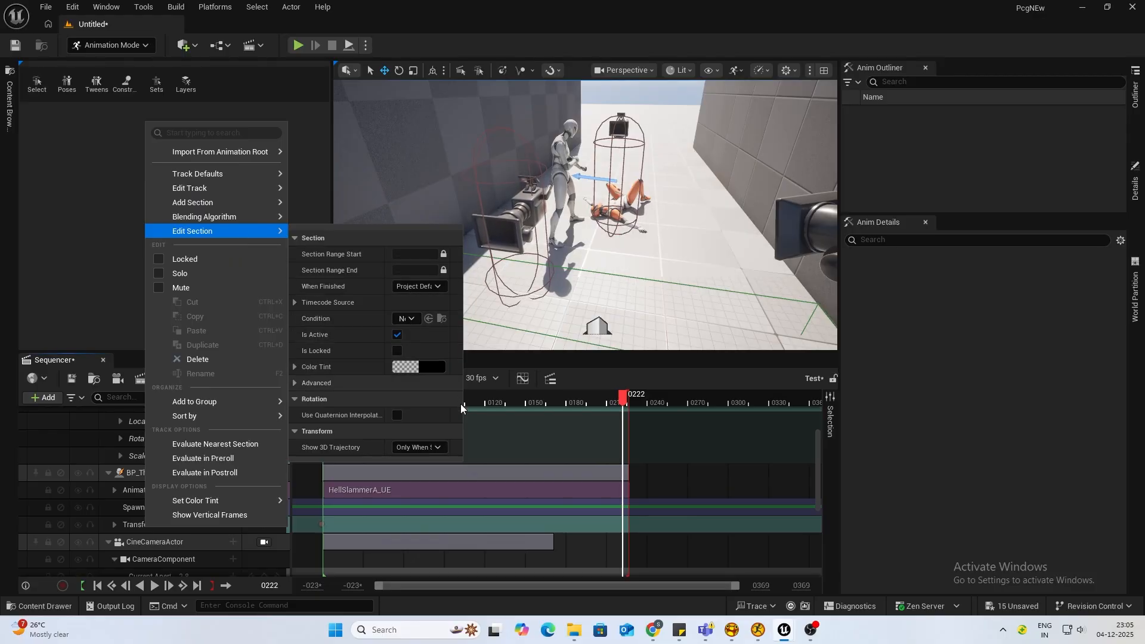
pyautogui.click(418, 285)
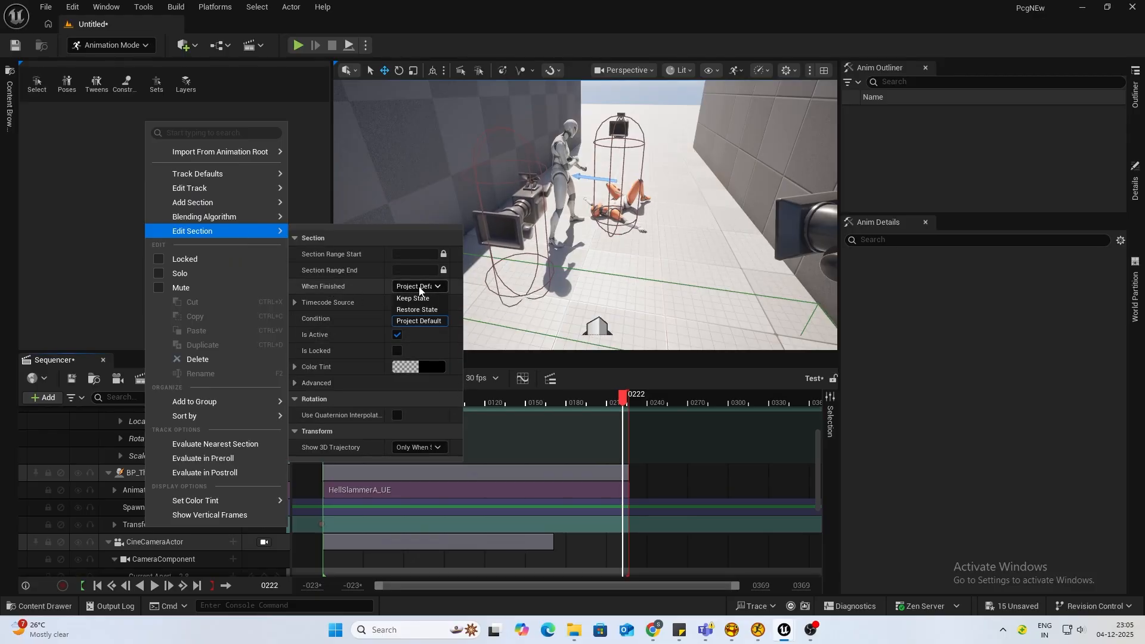
pyautogui.click(413, 298)
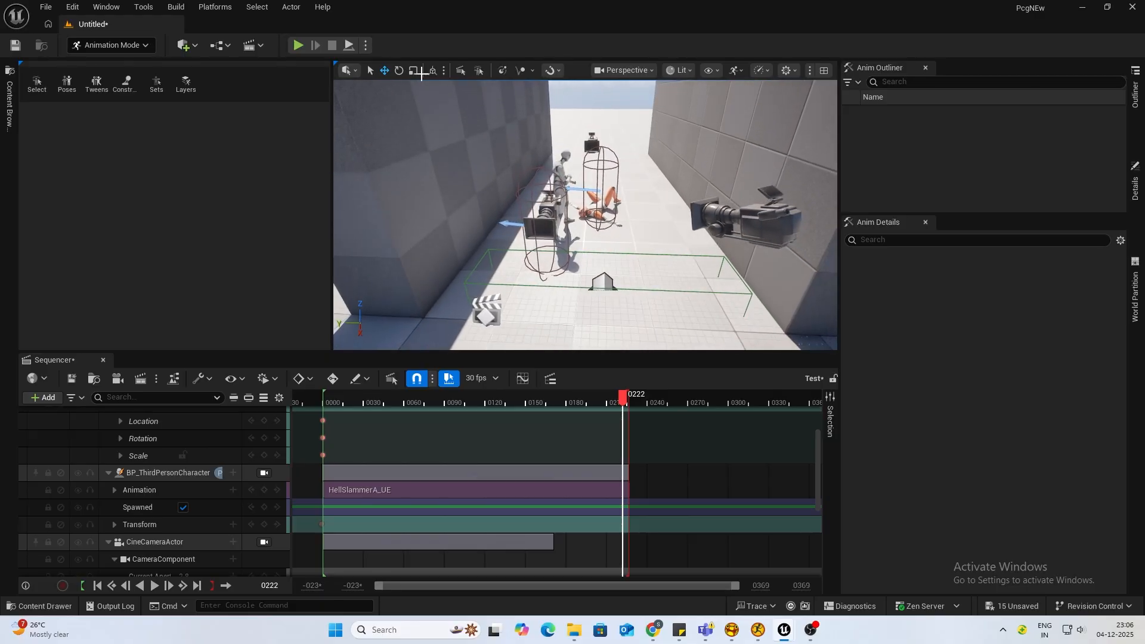
pyautogui.click(297, 46)
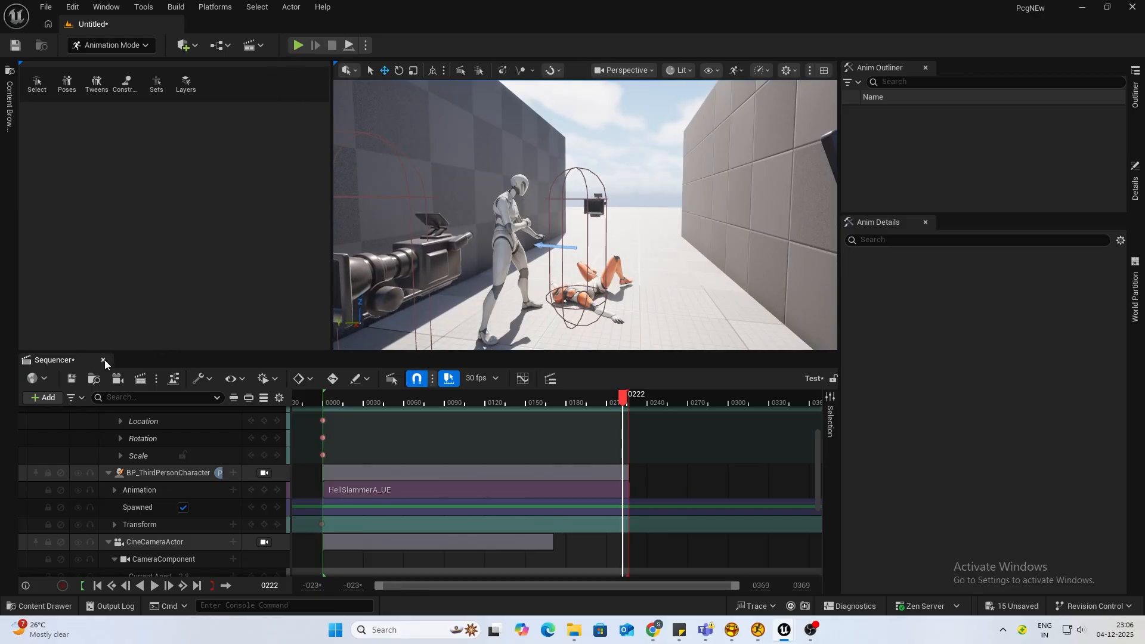
pyautogui.click(296, 46)
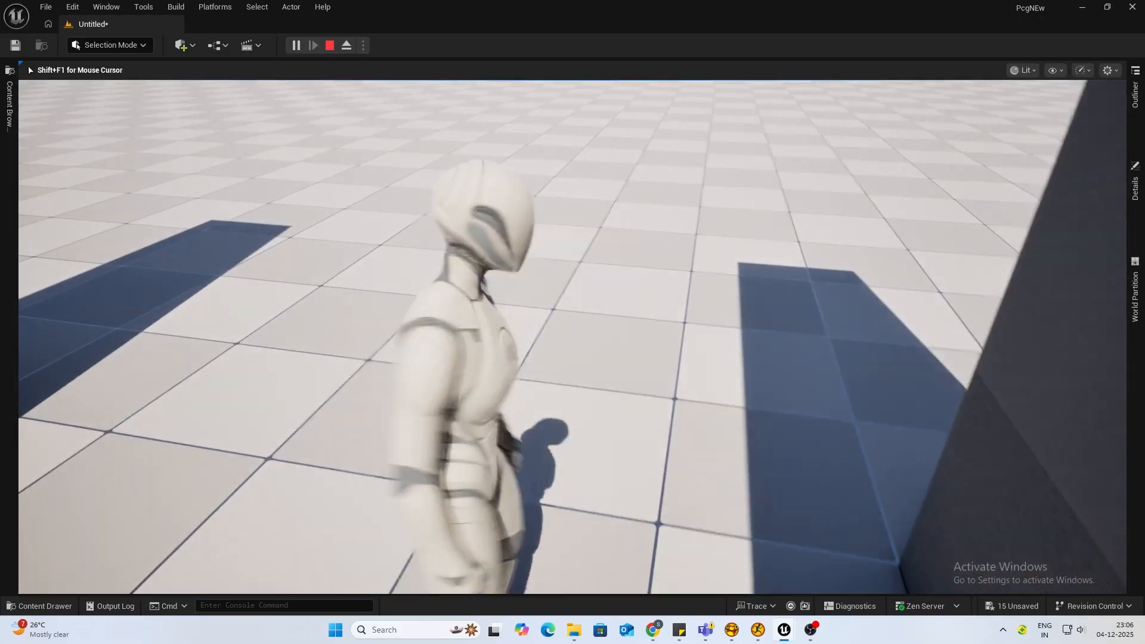
pyautogui.click(330, 46)
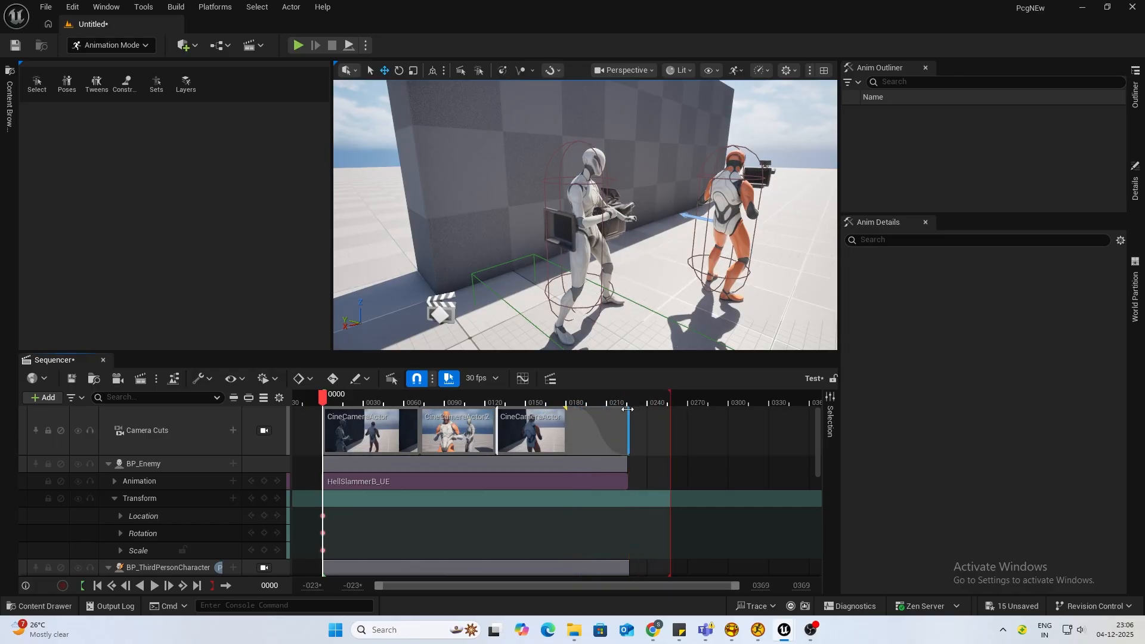
pyautogui.moveTo(592, 429)
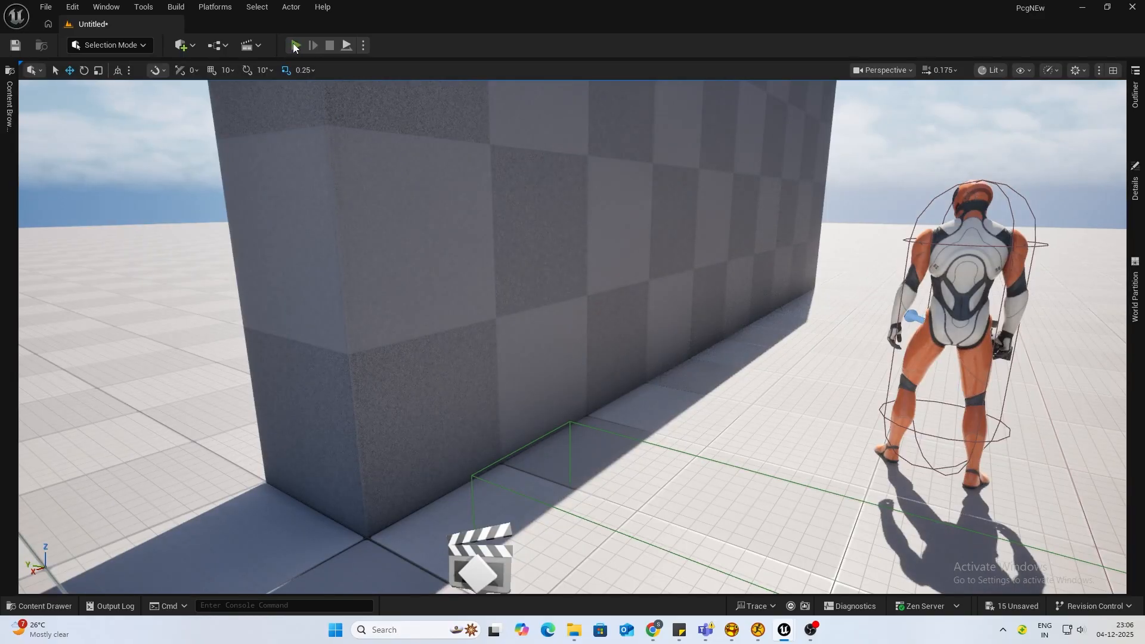
# Run the level so the fight cinematic plays through the sequence camera.
pyautogui.click(295, 45)
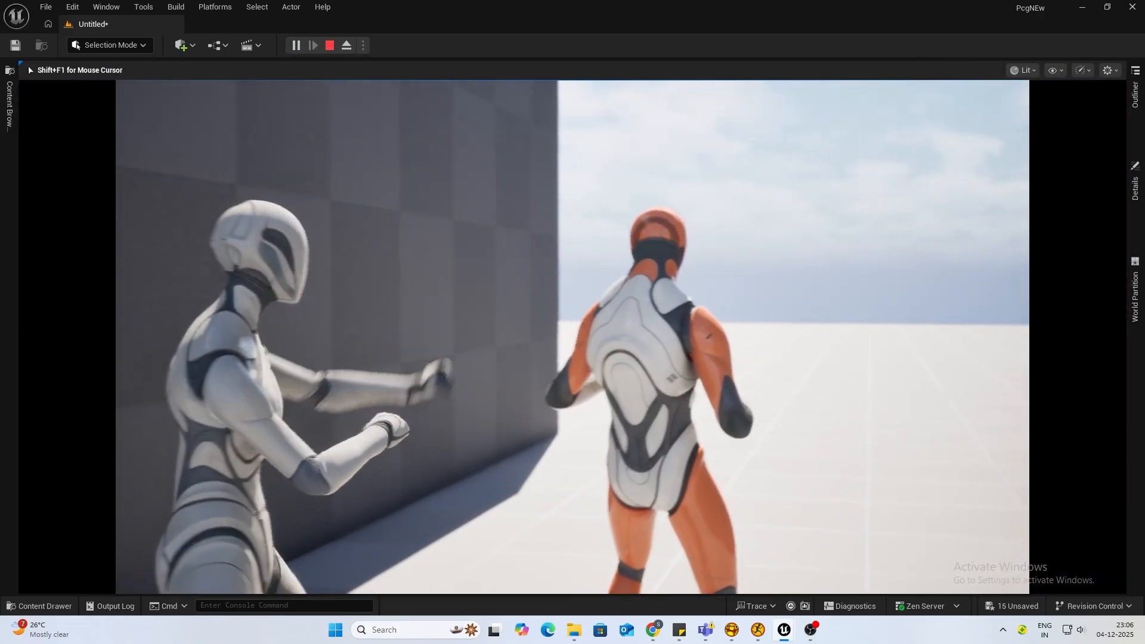